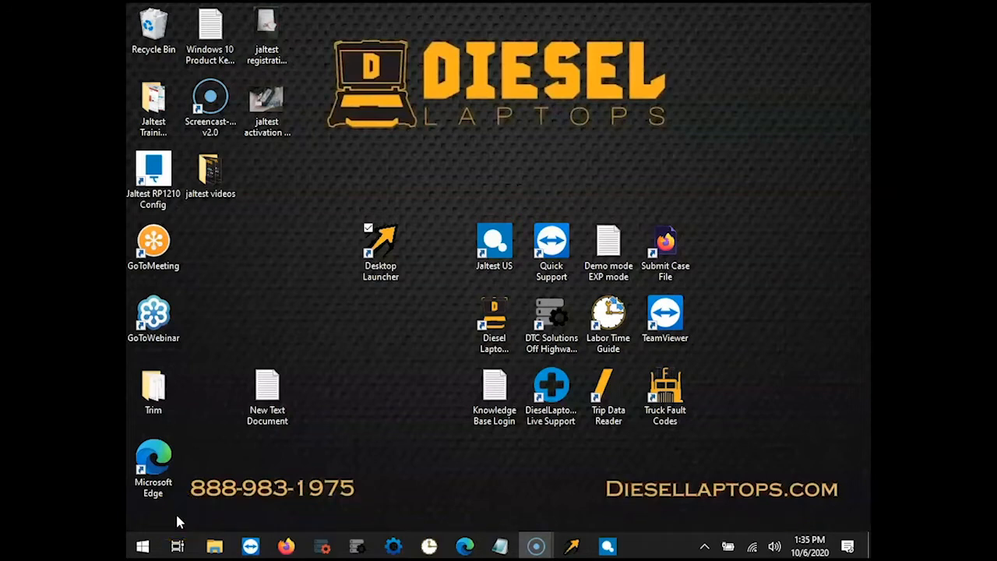
Launch the Diesel Laptops Desktop Launcher and start Jaltest from its Diagnostics section.
{"action": "left_click", "coordinate": [380, 249]}
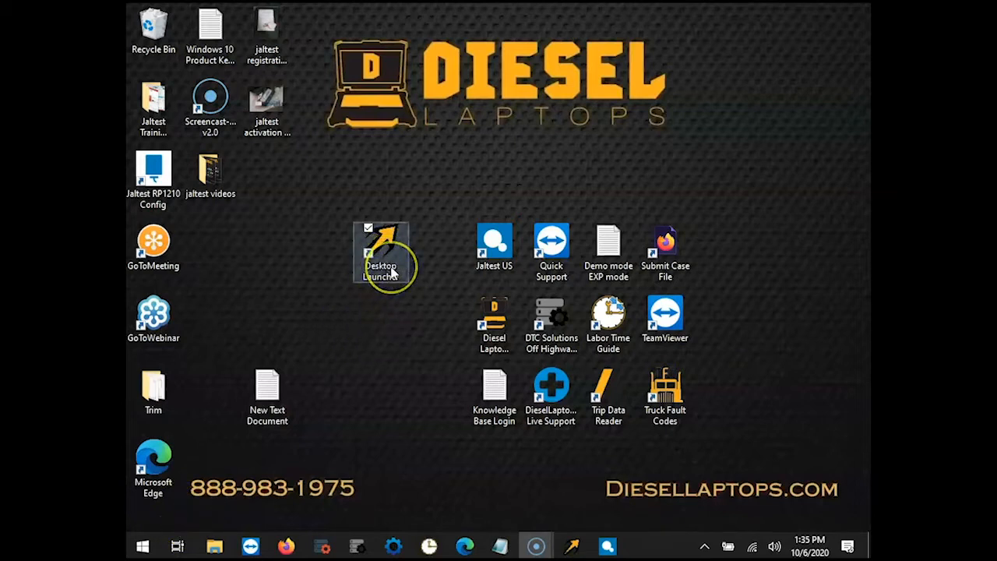
{"action": "mouse_move", "coordinate": [366, 382]}
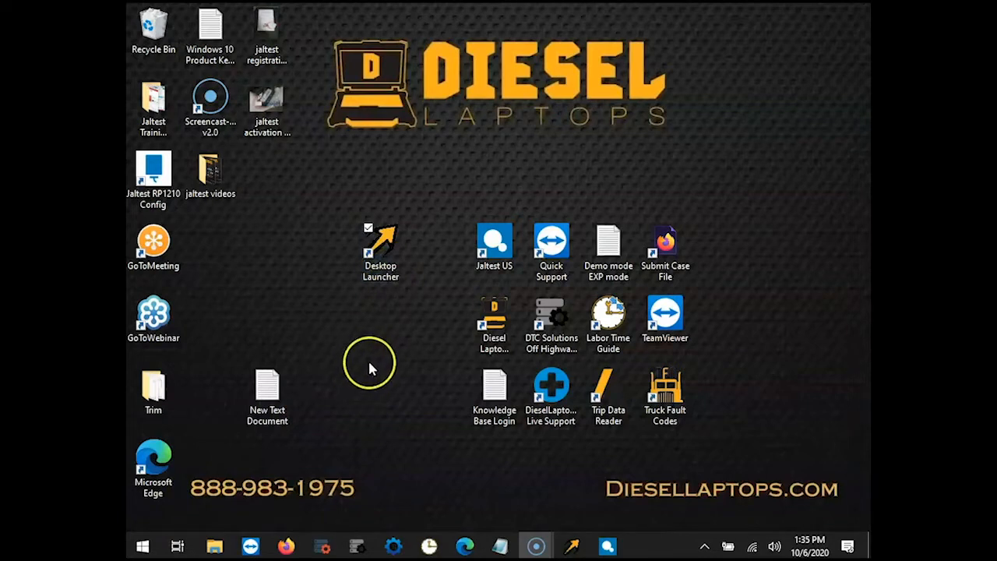
{"action": "mouse_move", "coordinate": [475, 211]}
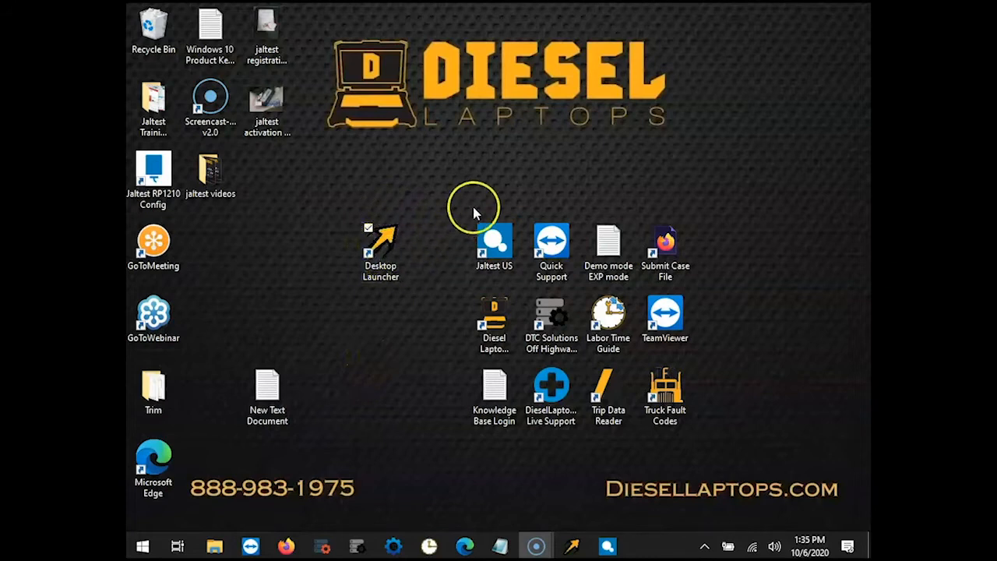
{"action": "mouse_move", "coordinate": [427, 274]}
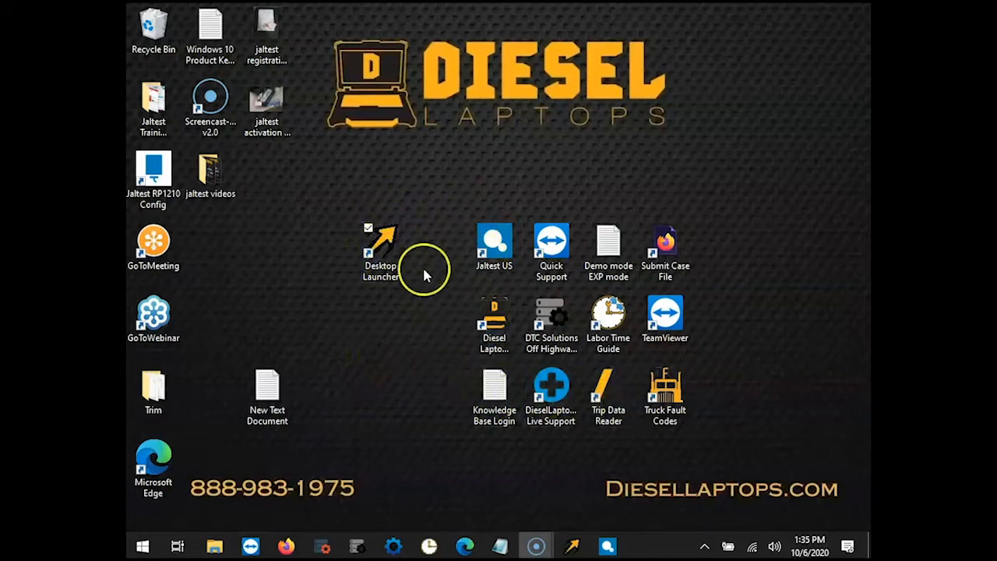
{"action": "left_click", "coordinate": [380, 252]}
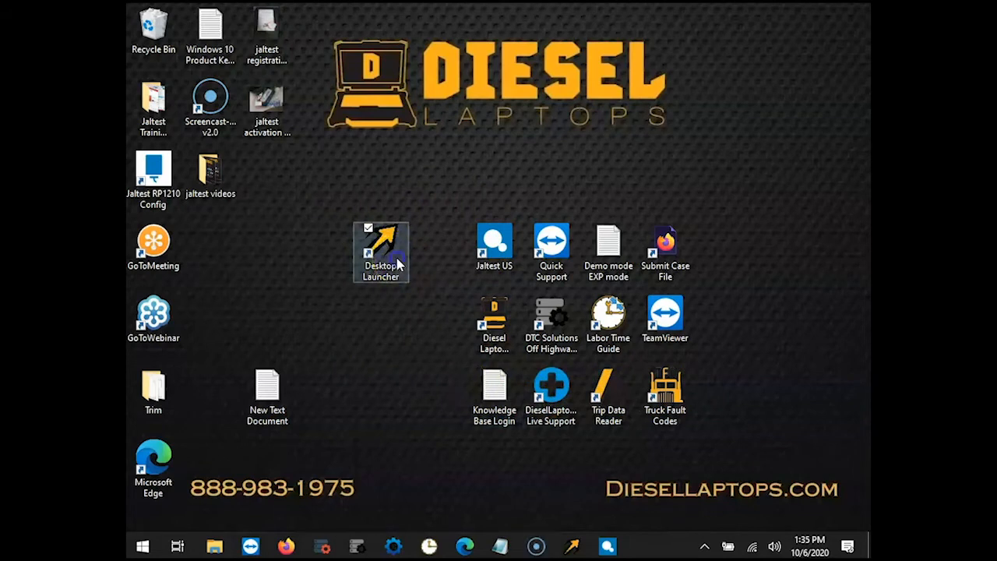
{"action": "double_click", "coordinate": [380, 252]}
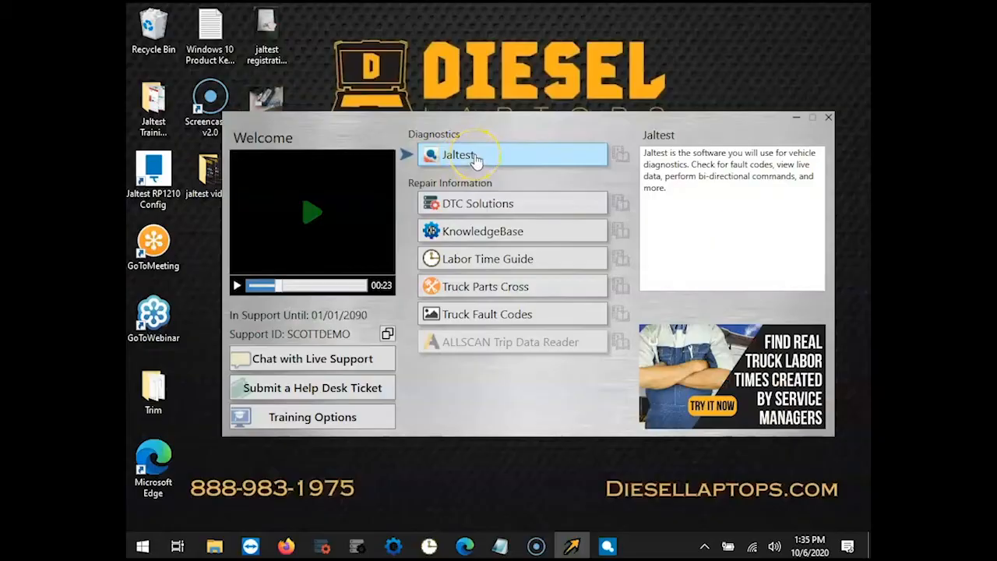
{"action": "left_click", "coordinate": [458, 154]}
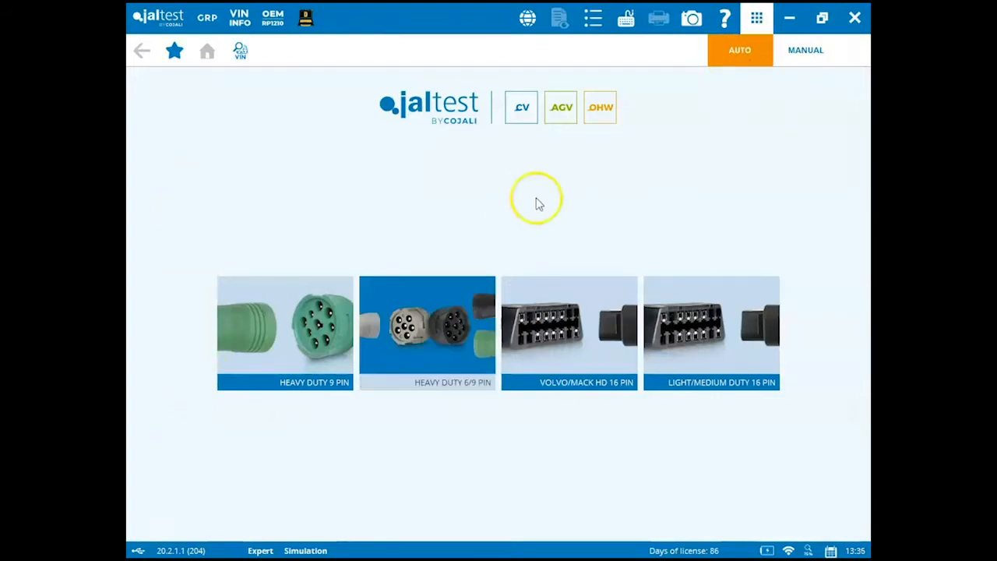
Switch to MANUAL vehicle selection and show the AGV agricultural vehicle models.
{"action": "left_click", "coordinate": [805, 50]}
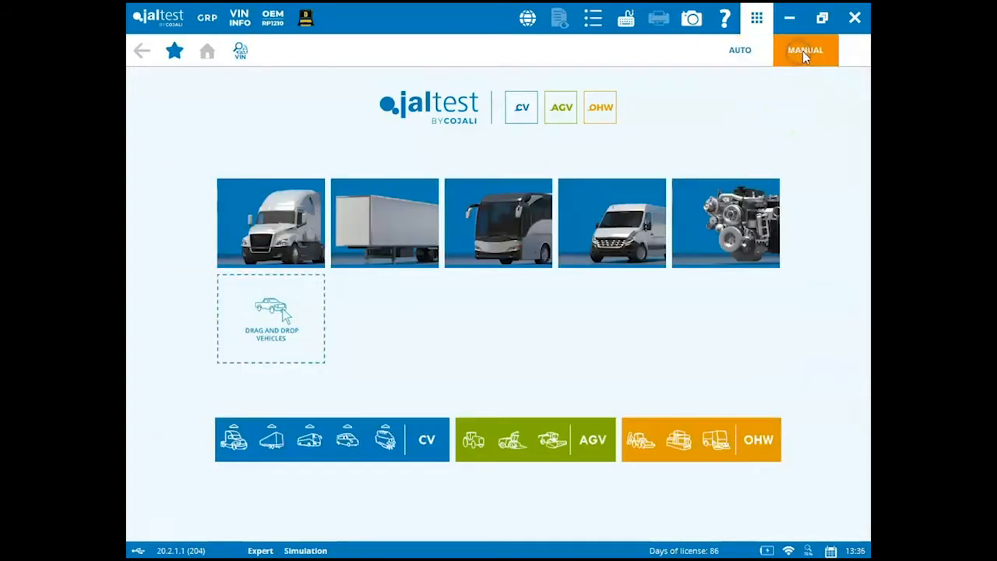
{"action": "left_click", "coordinate": [805, 50]}
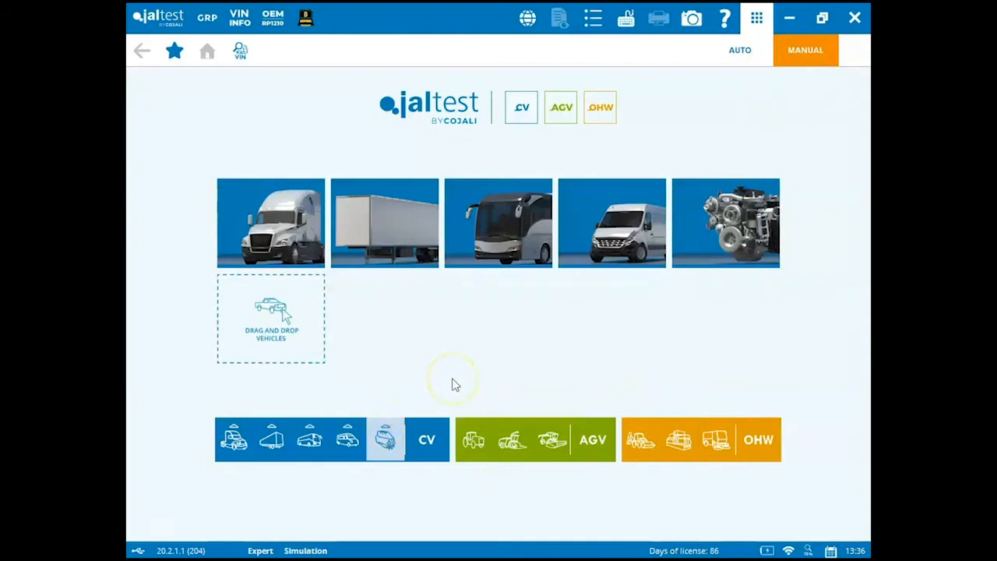
{"action": "mouse_move", "coordinate": [383, 221]}
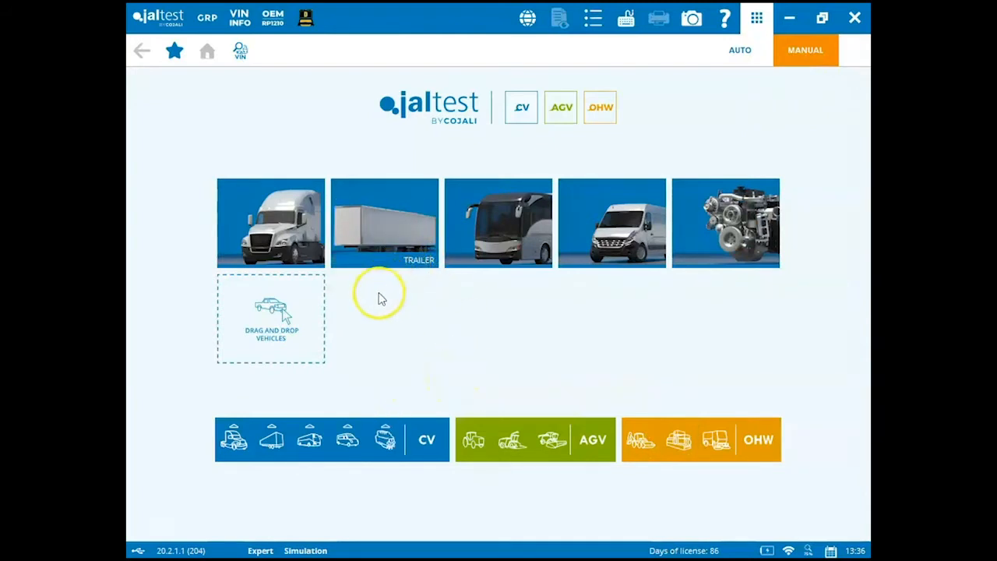
{"action": "mouse_move", "coordinate": [392, 299]}
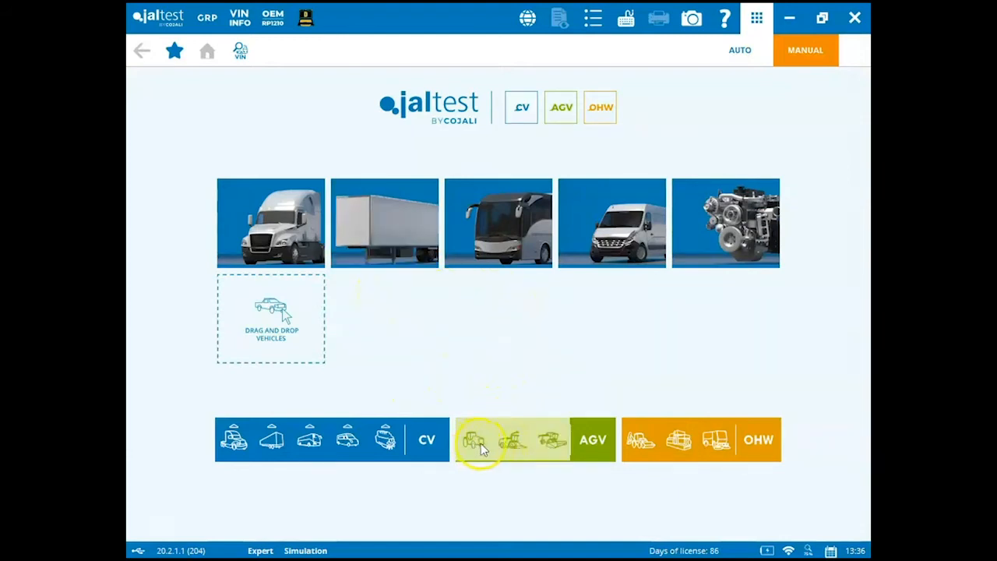
{"action": "left_click", "coordinate": [480, 439]}
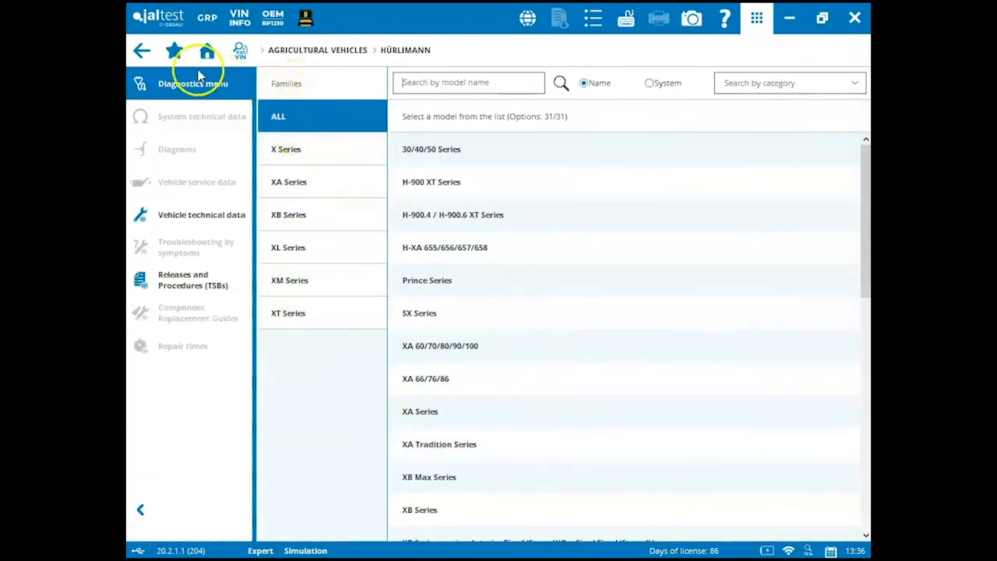
Select John Deere, the 7 Series family and the 7R Series model to reach its diagnostic systems.
{"action": "left_click", "coordinate": [142, 50]}
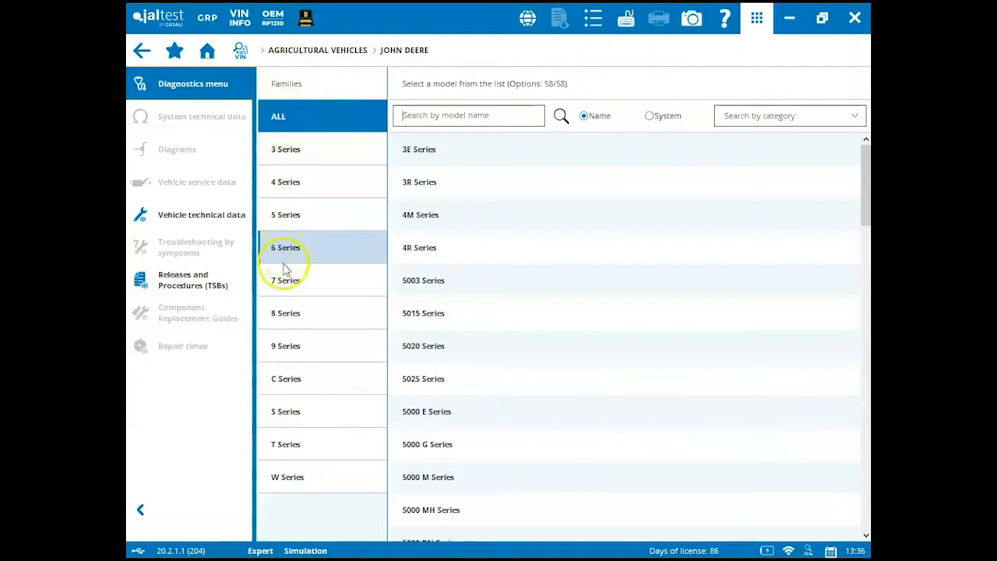
{"action": "left_click", "coordinate": [286, 280]}
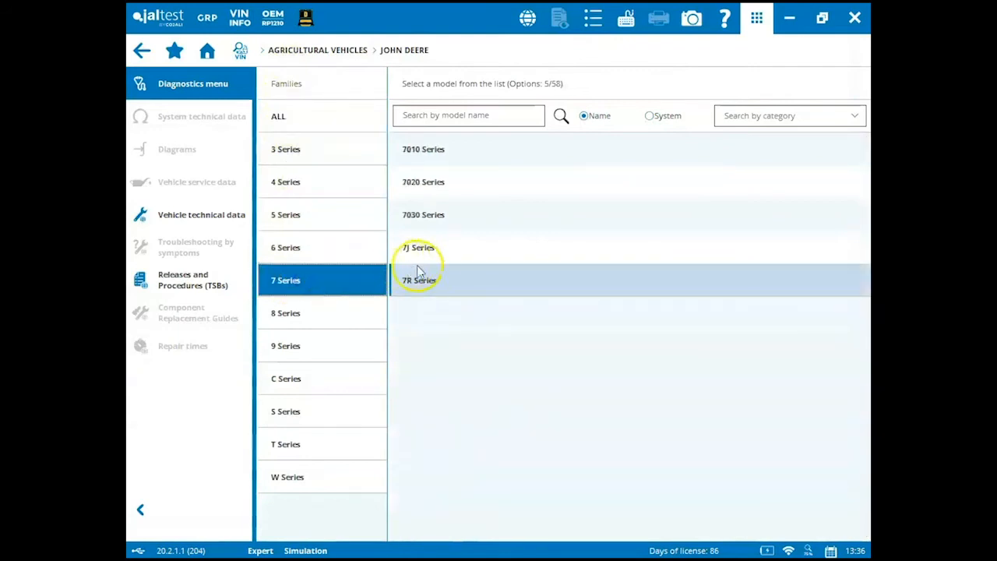
{"action": "left_click", "coordinate": [420, 281]}
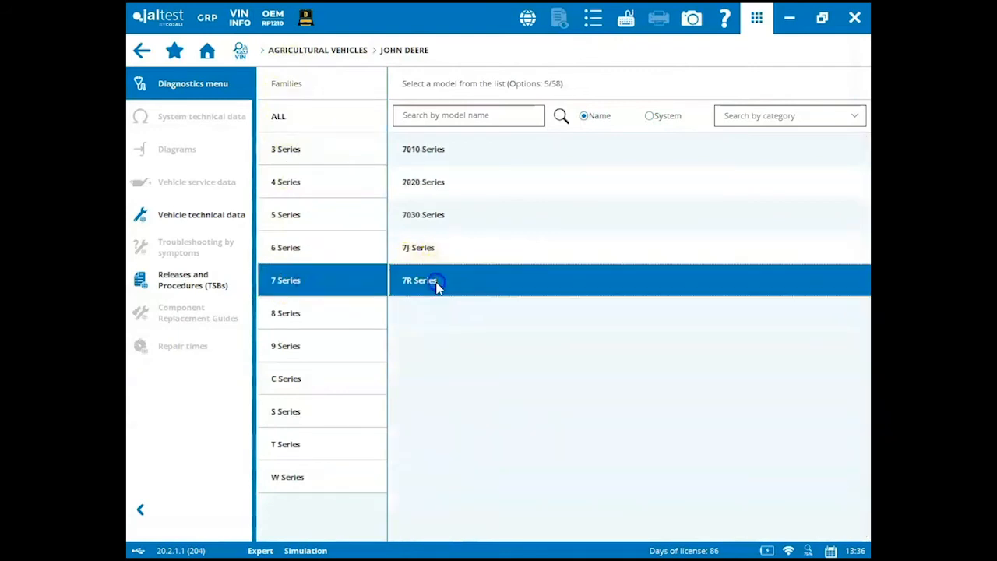
{"action": "left_click", "coordinate": [420, 281]}
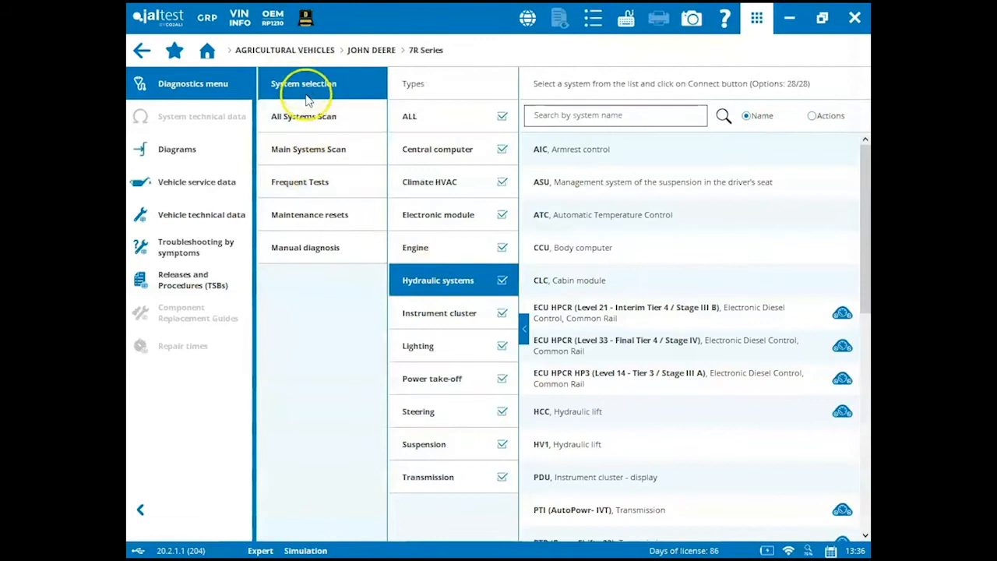
Browse the 7R Series scan, maintenance reset and manual diagnosis options, then choose All Systems Scan.
{"action": "left_click", "coordinate": [304, 115]}
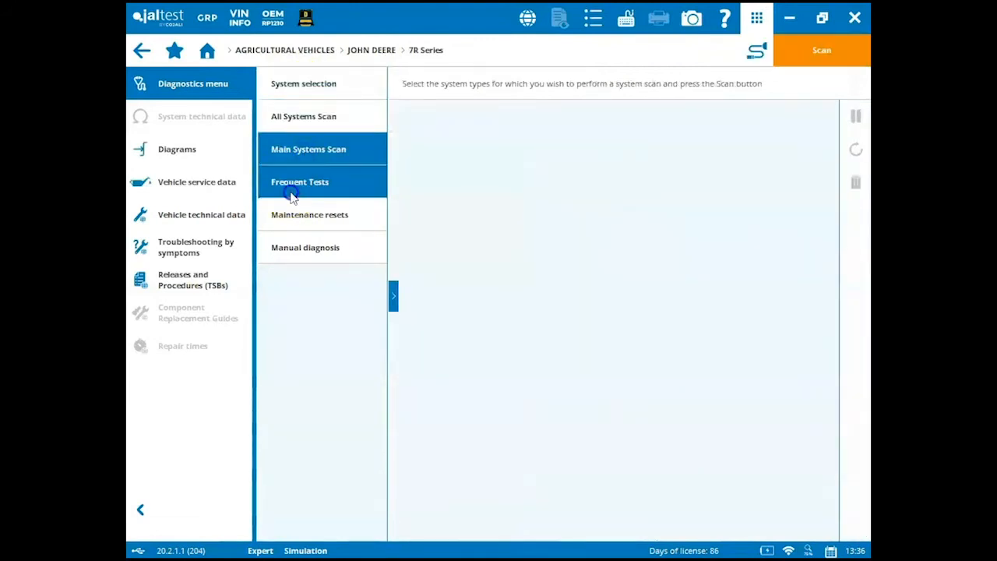
{"action": "left_click", "coordinate": [308, 215]}
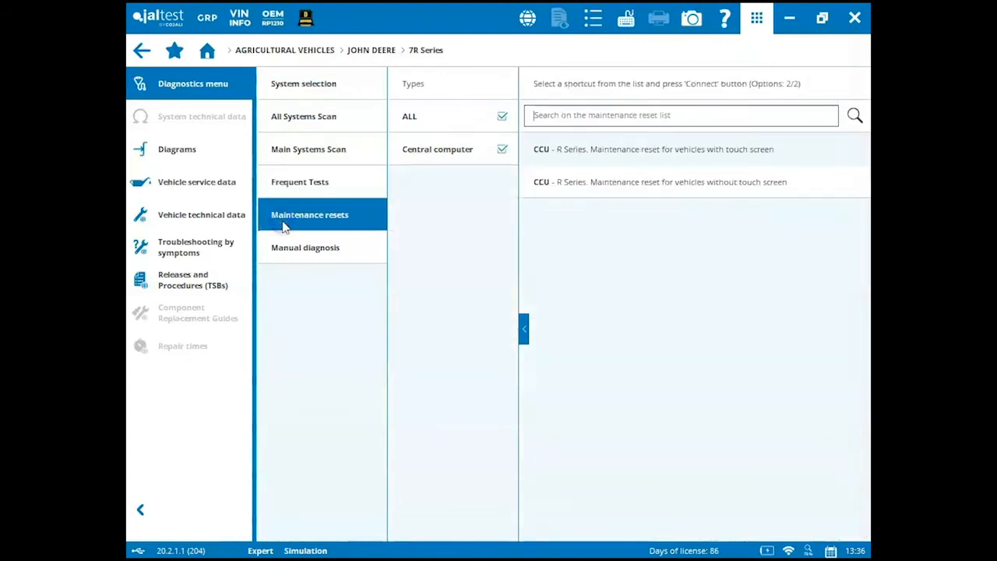
{"action": "left_click", "coordinate": [305, 246]}
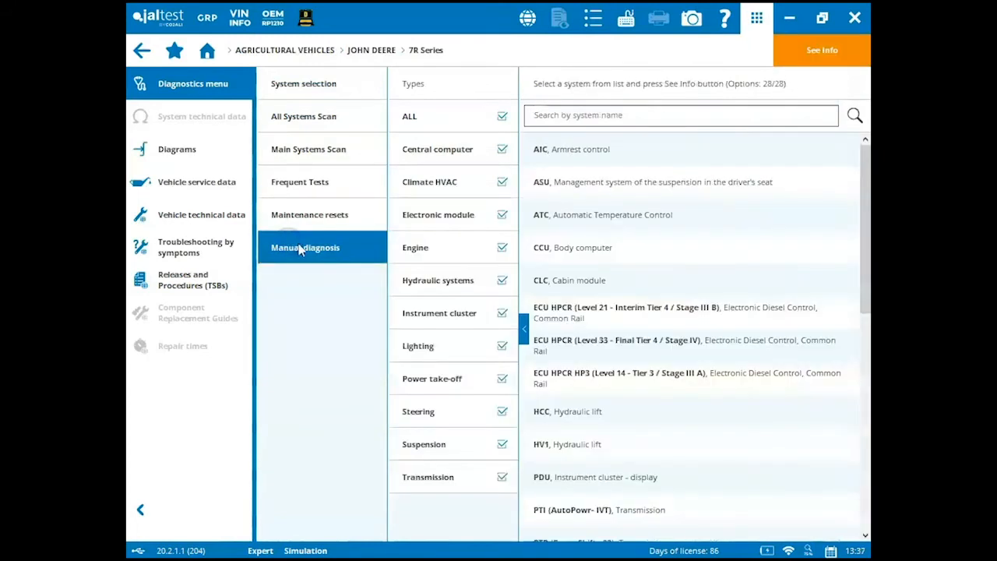
{"action": "left_click", "coordinate": [314, 115]}
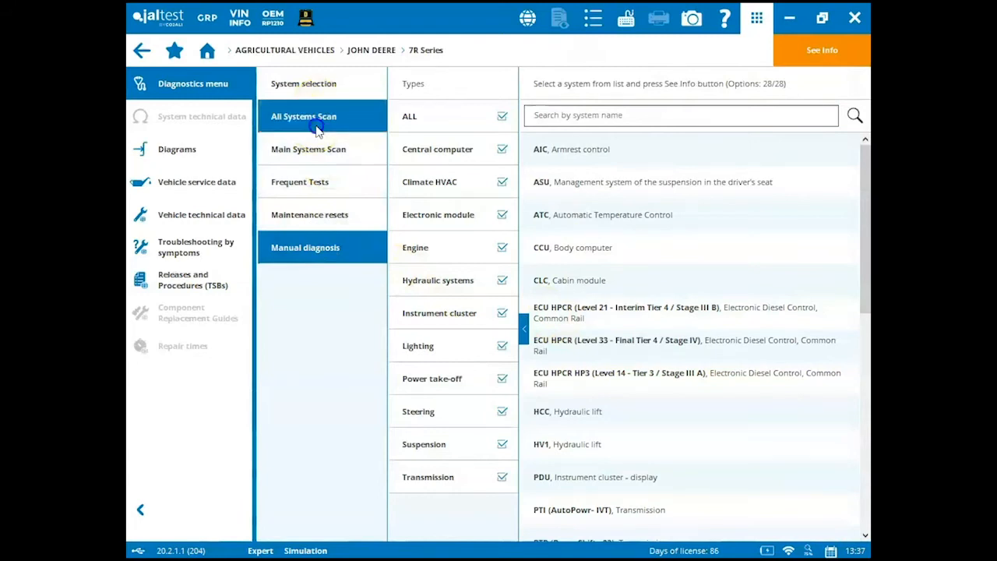
{"action": "left_click", "coordinate": [309, 149]}
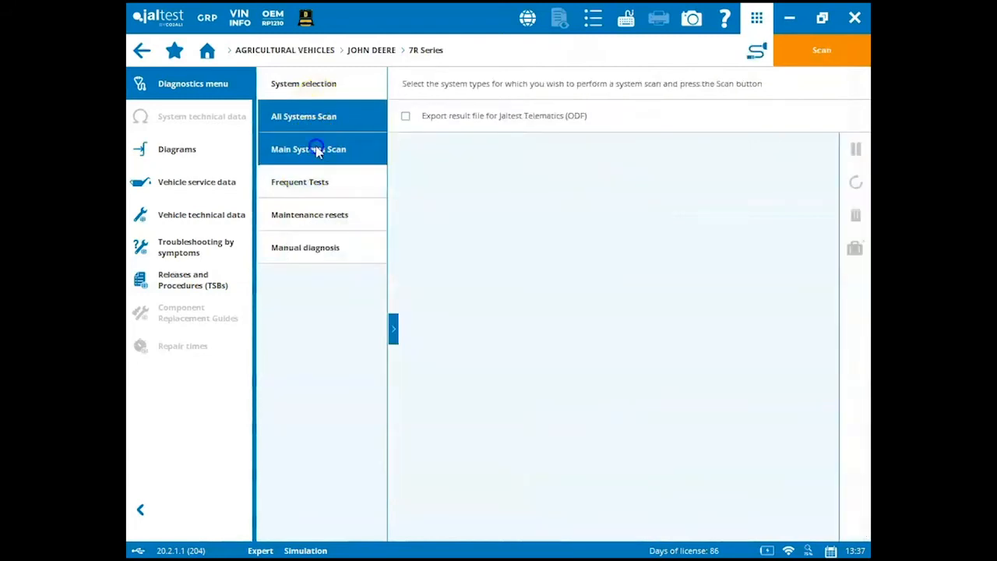
{"action": "left_click", "coordinate": [304, 115]}
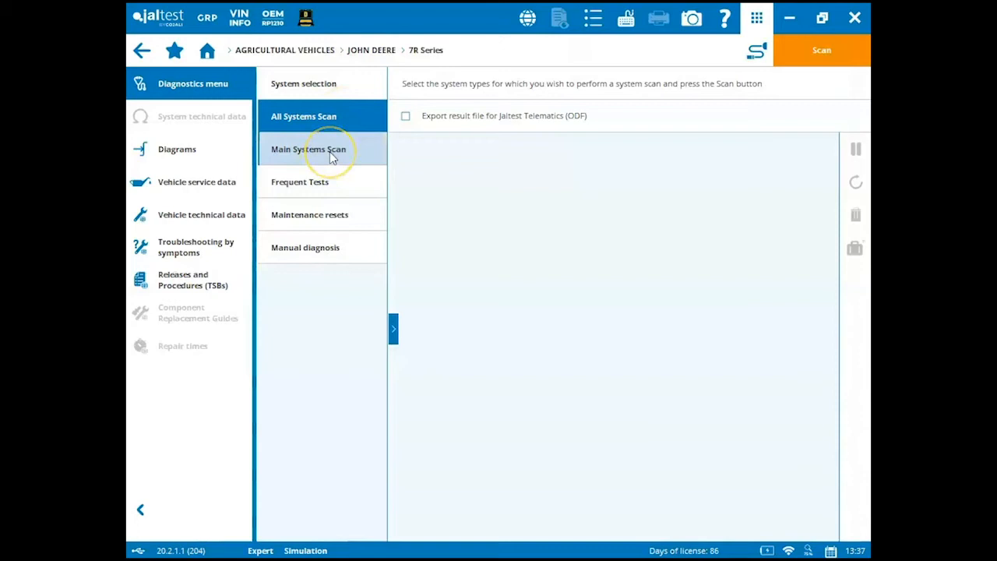
{"action": "mouse_move", "coordinate": [330, 154]}
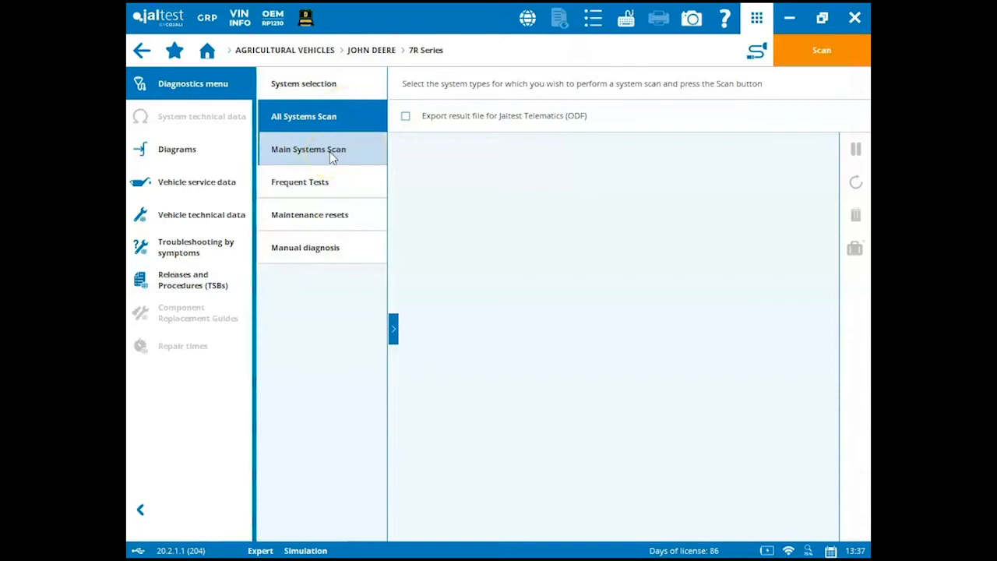
{"action": "left_click", "coordinate": [304, 115]}
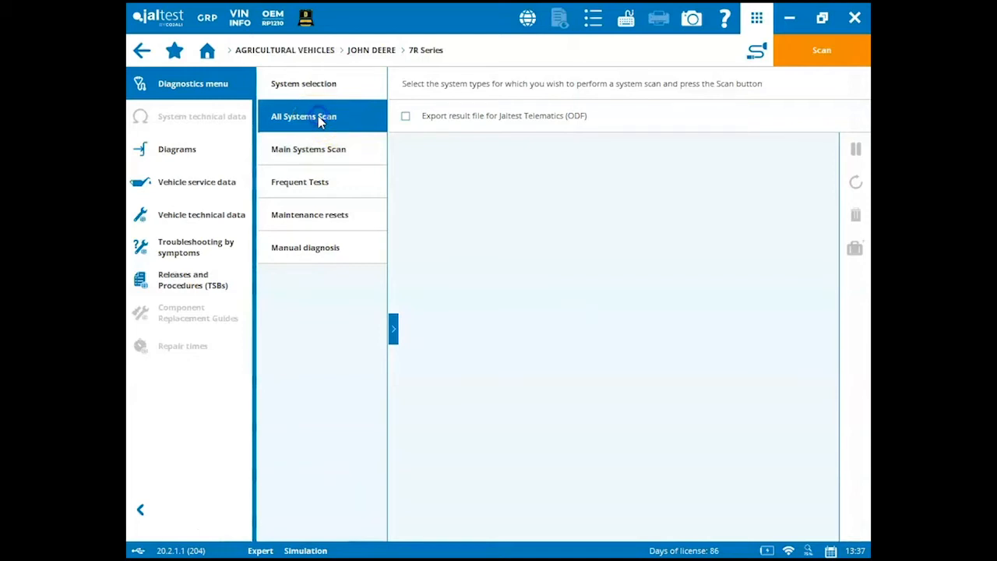
{"action": "mouse_move", "coordinate": [757, 50]}
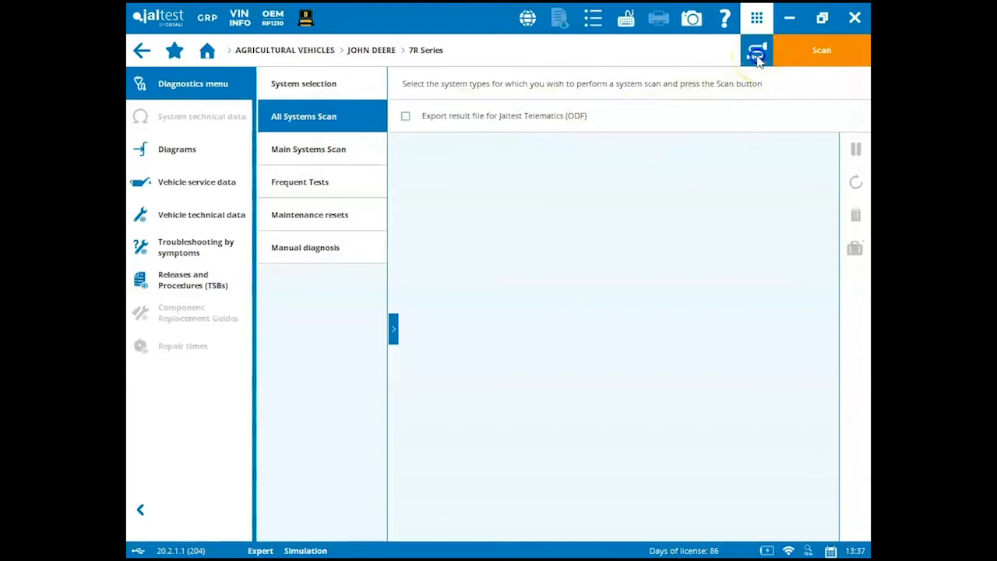
Compare Connection 1 and 2, keep Connection 1 (JDC 213M3 + JDC 514A) and start the scan.
{"action": "left_click", "coordinate": [821, 50]}
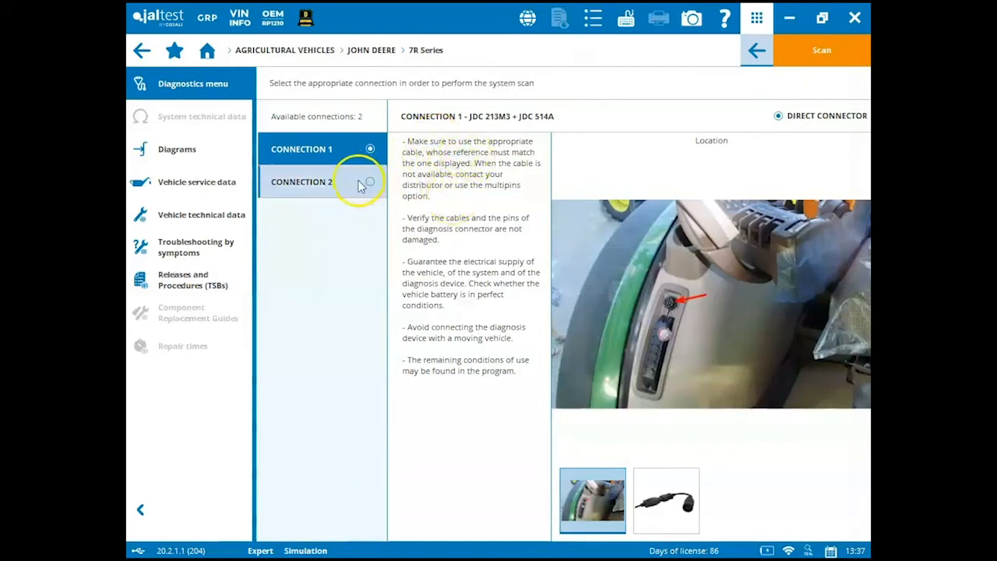
{"action": "left_click", "coordinate": [321, 181]}
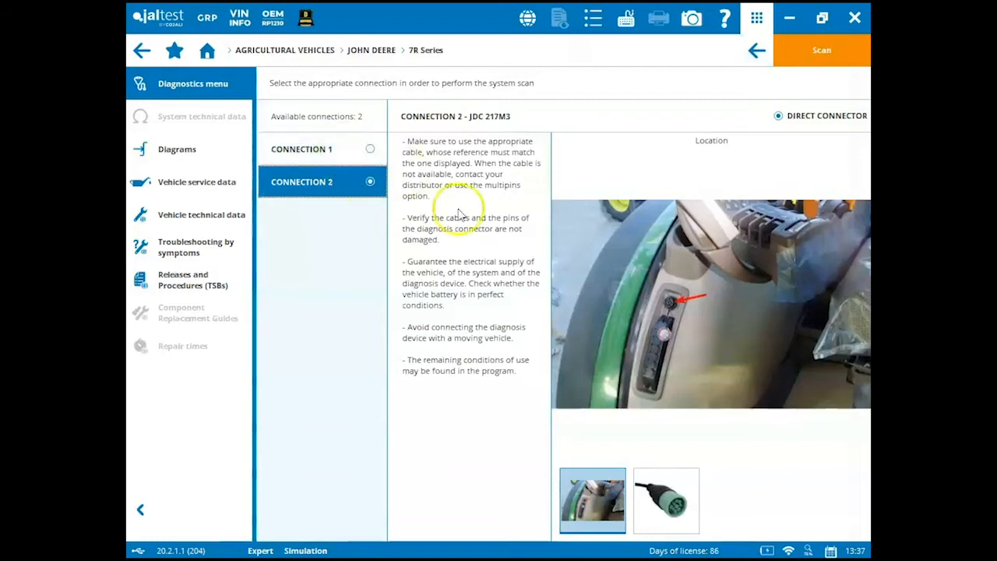
{"action": "left_click", "coordinate": [303, 150]}
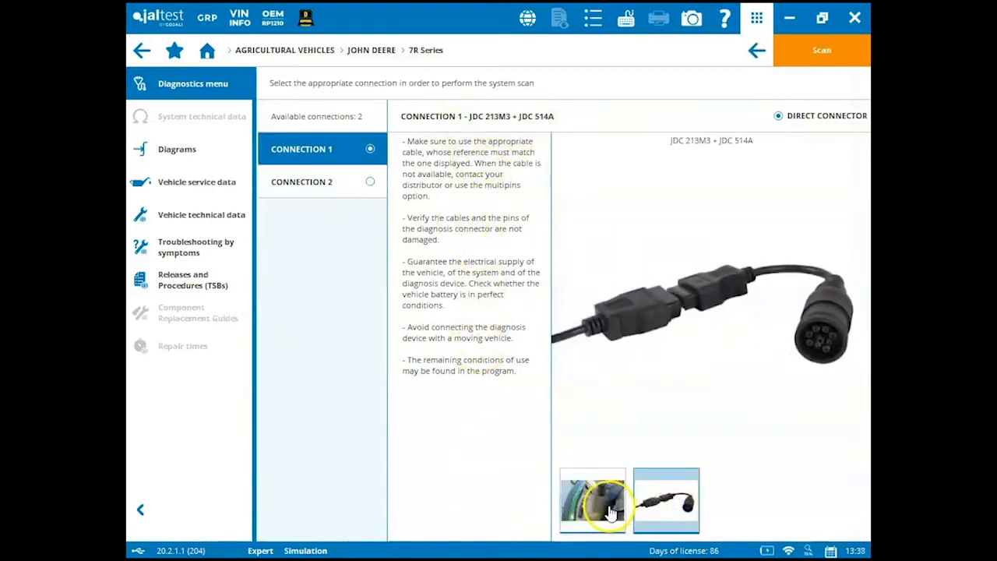
{"action": "left_click", "coordinate": [592, 500]}
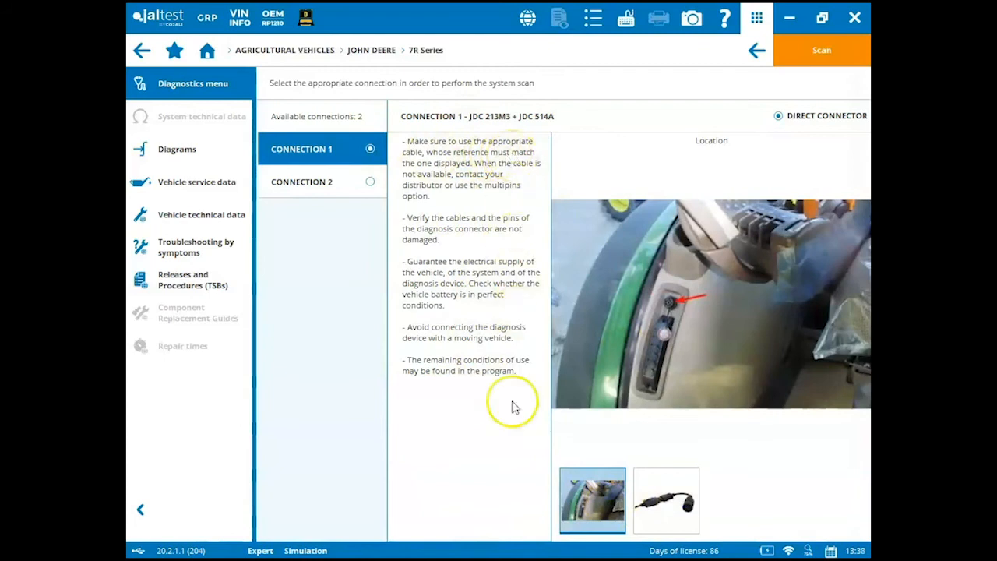
{"action": "mouse_move", "coordinate": [514, 195]}
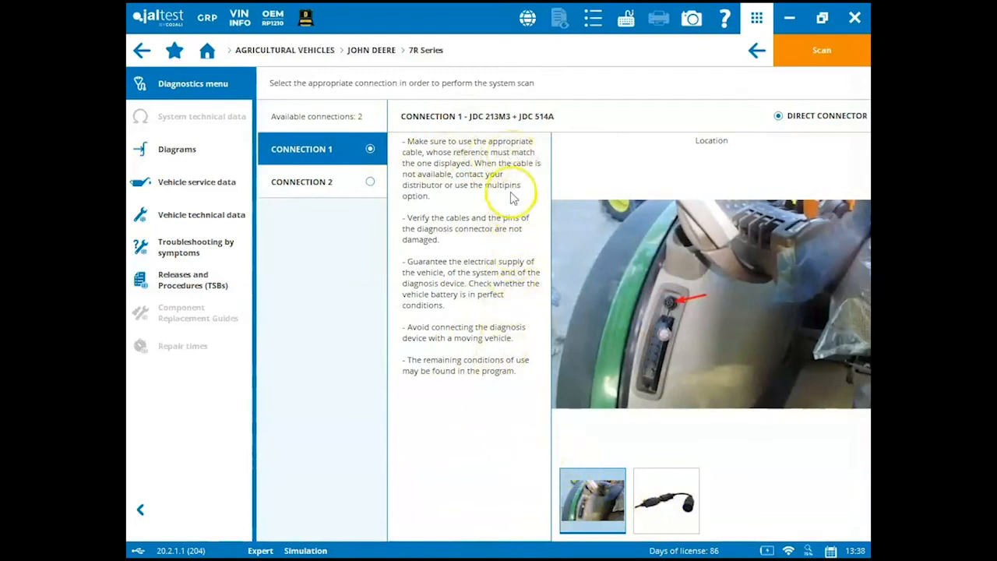
{"action": "mouse_move", "coordinate": [823, 50]}
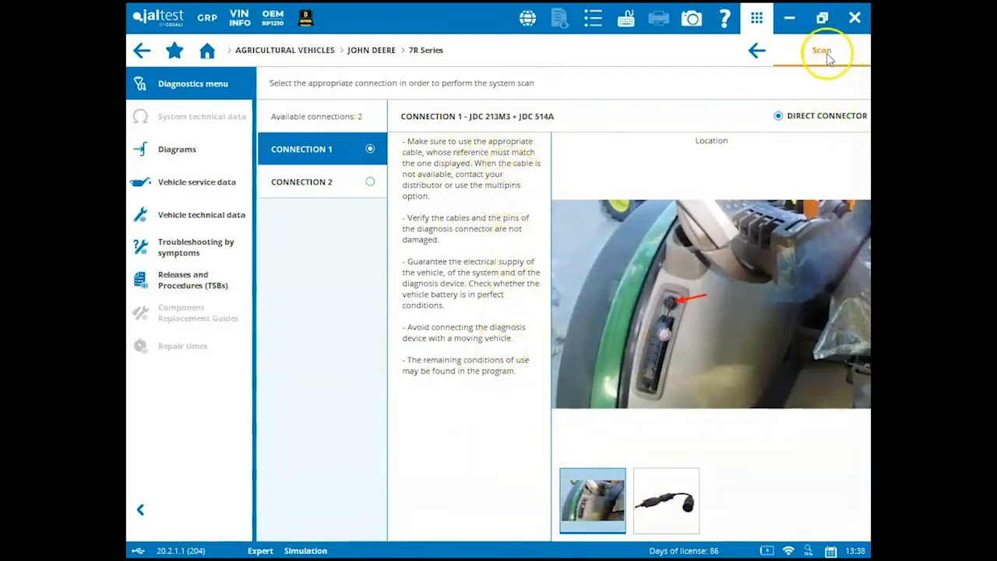
{"action": "left_click", "coordinate": [822, 50]}
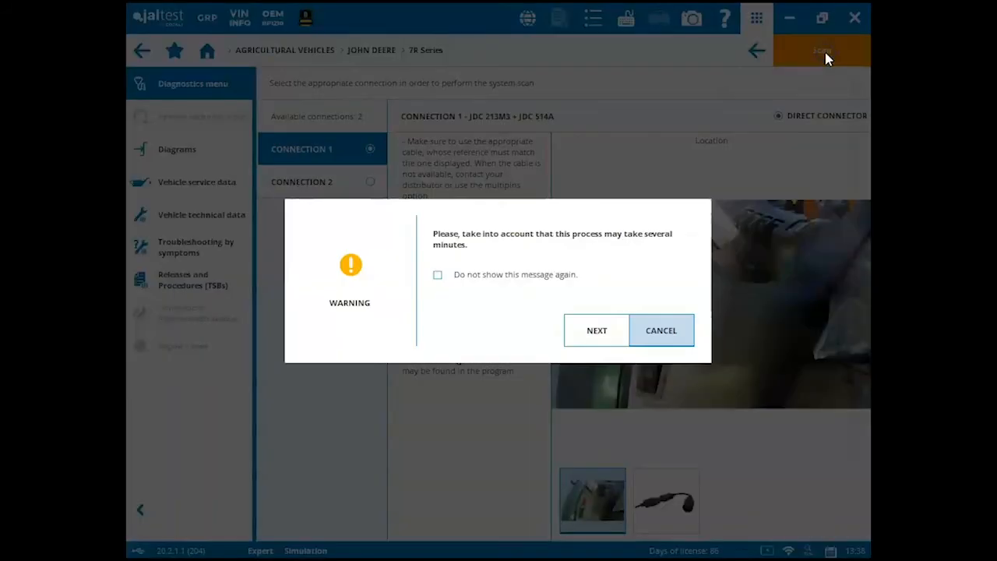
Accept the long-duration warning with NEXT and let the scan list all 79 detected systems.
{"action": "left_click", "coordinate": [596, 330]}
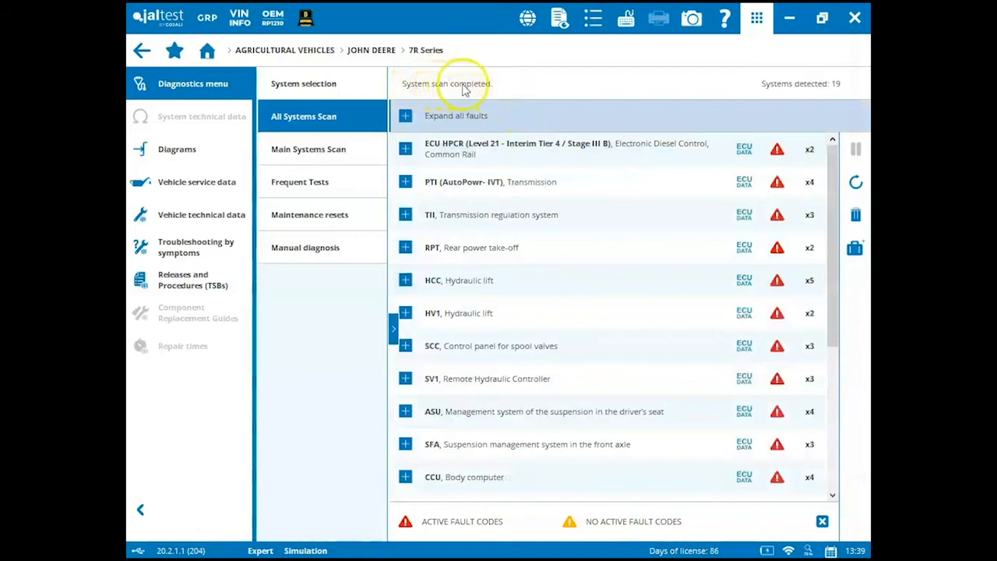
{"action": "mouse_move", "coordinate": [490, 86]}
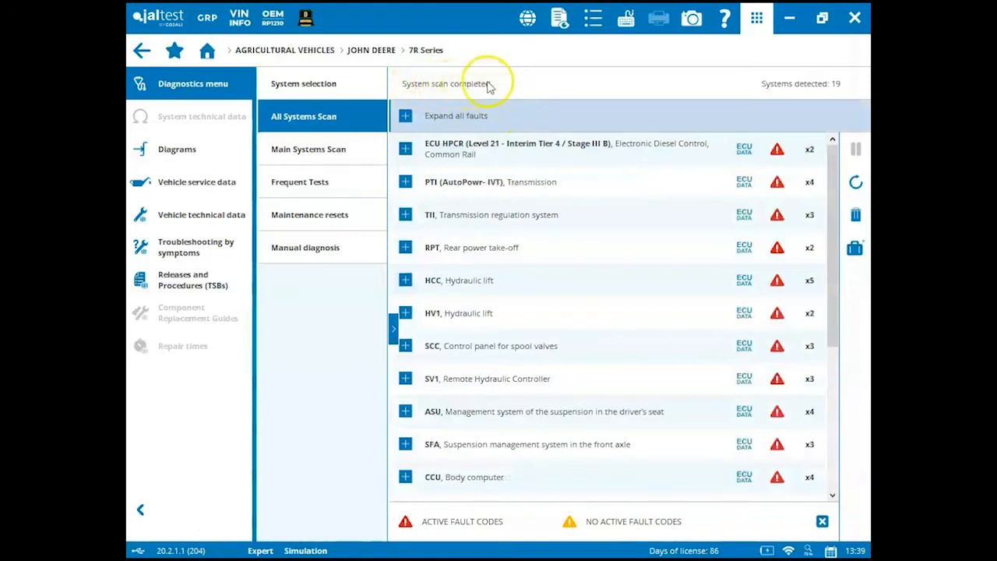
{"action": "mouse_move", "coordinate": [829, 94]}
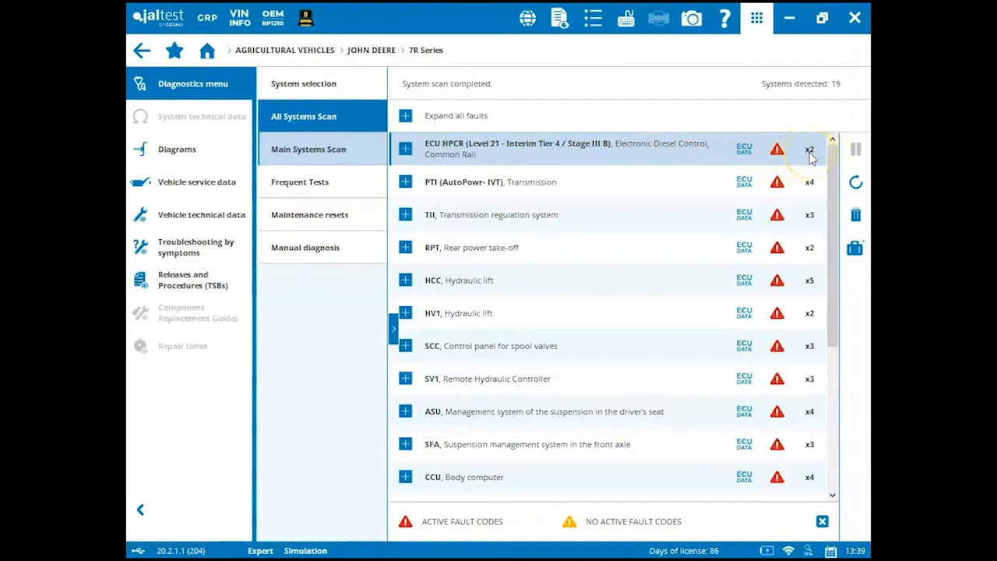
Expand the ECU HPCR engine entry and select crankcase oil pressure fault 101.04.
{"action": "left_click", "coordinate": [405, 148]}
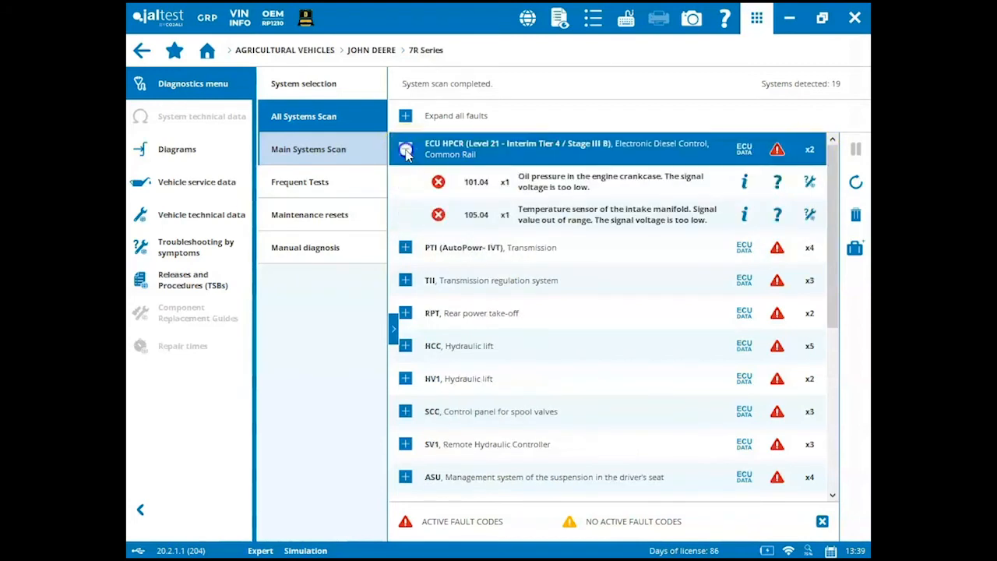
{"action": "left_click", "coordinate": [405, 148]}
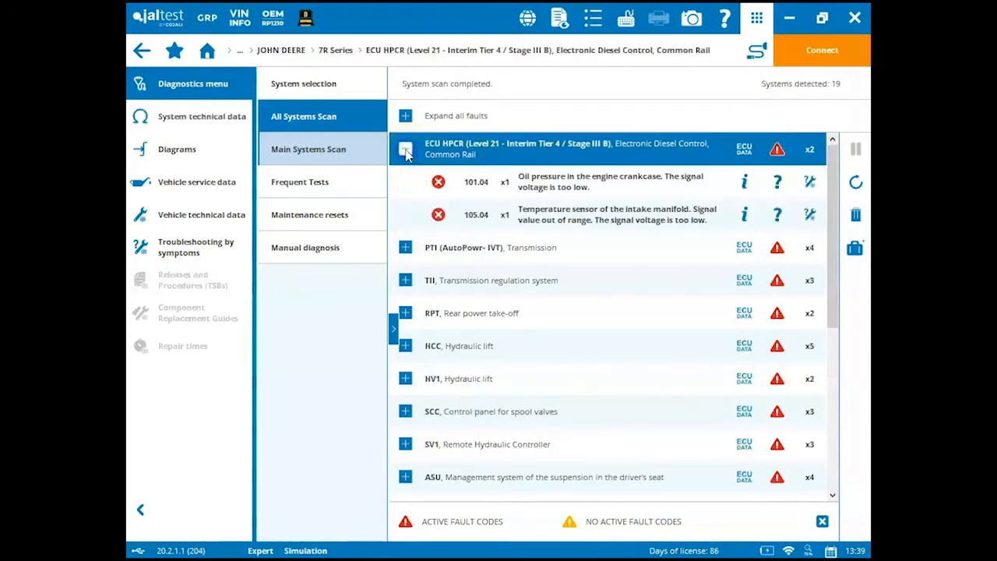
{"action": "left_click", "coordinate": [406, 149]}
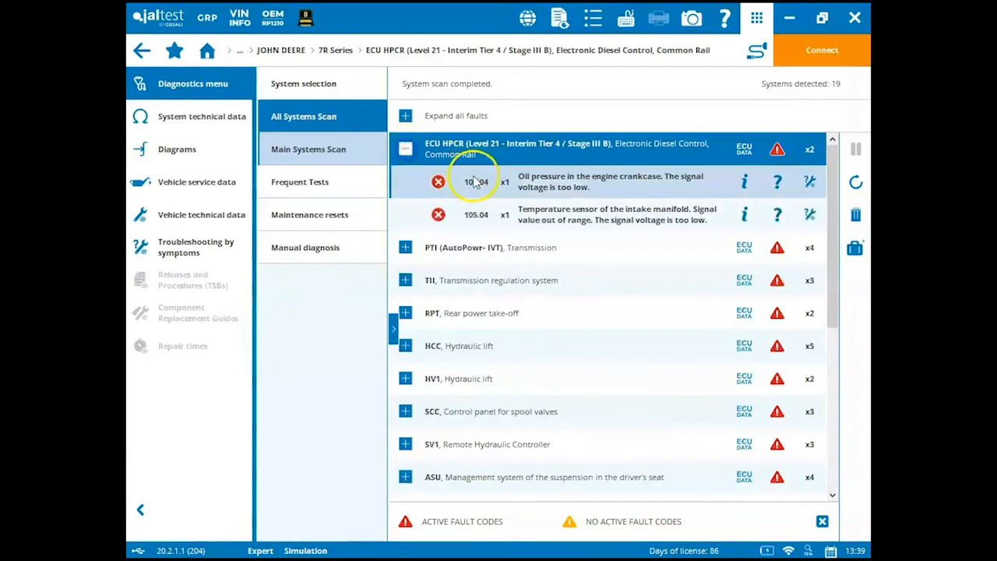
{"action": "mouse_move", "coordinate": [561, 185]}
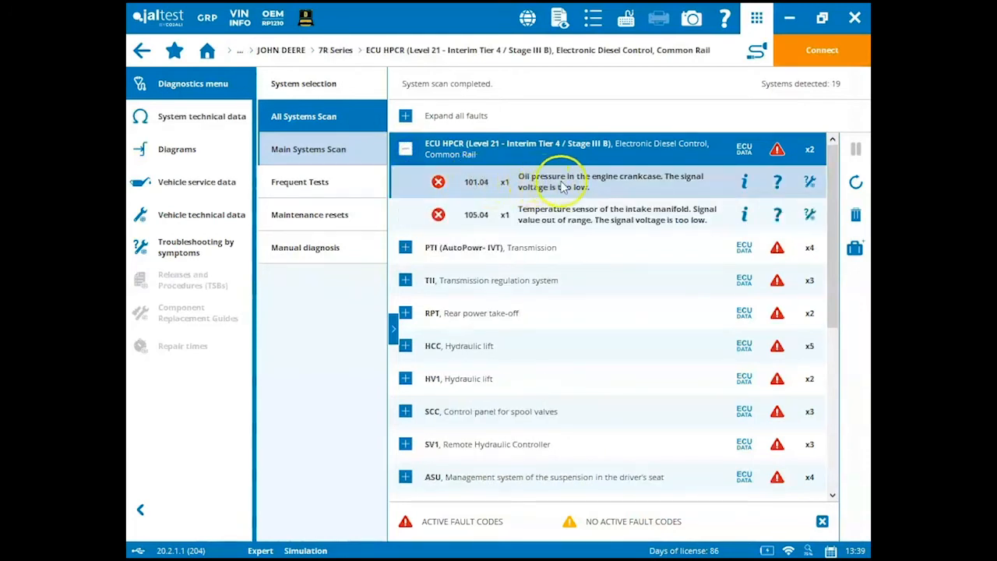
{"action": "mouse_move", "coordinate": [744, 181]}
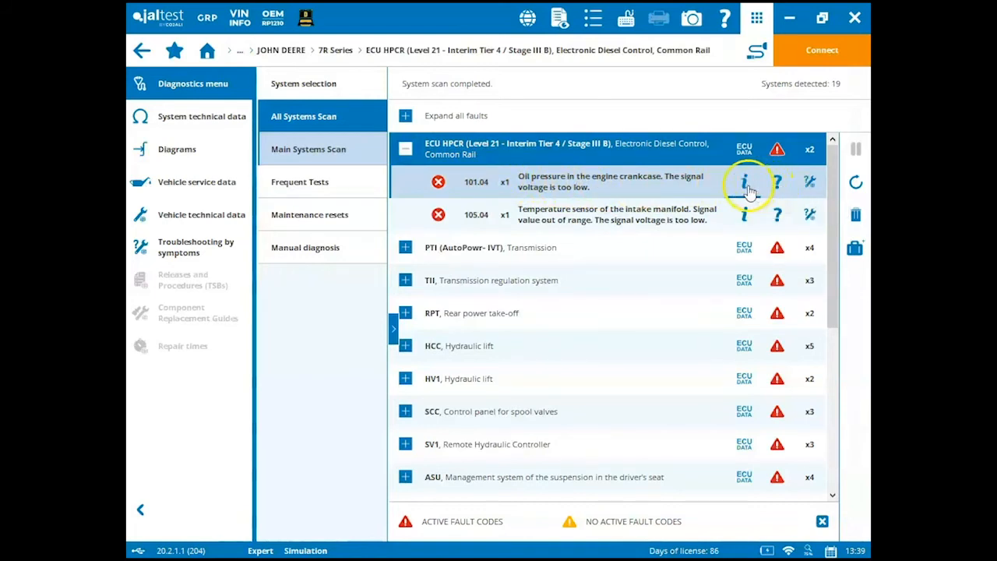
View fault 101.04's freeze frame data, then its Help and components listing sensor CB5105.
{"action": "left_click", "coordinate": [745, 180]}
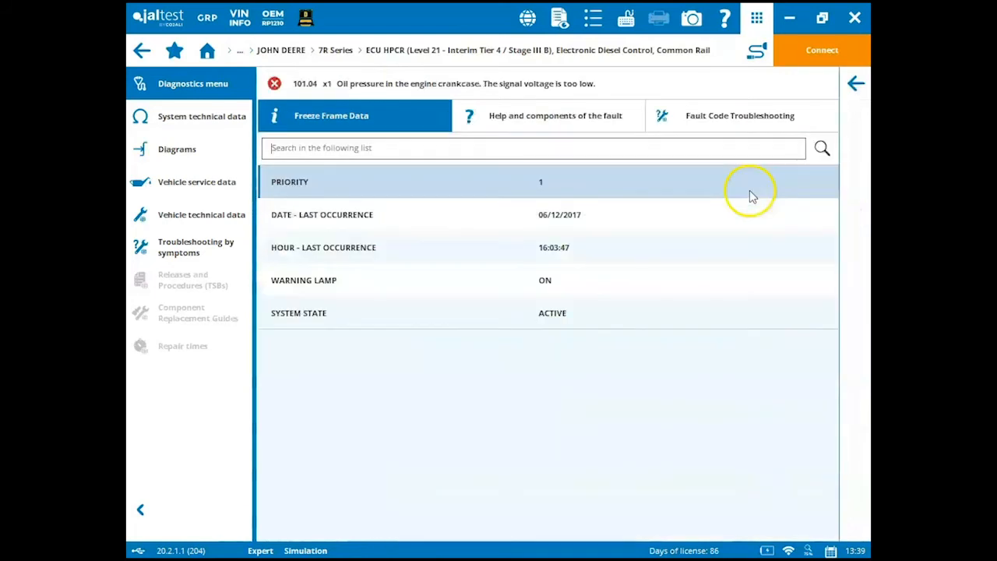
{"action": "mouse_move", "coordinate": [390, 246]}
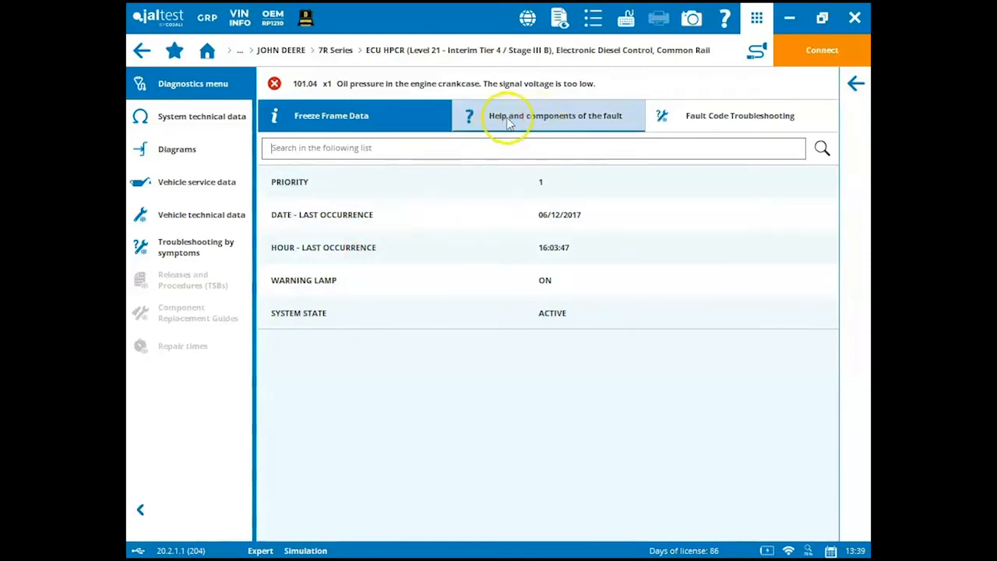
{"action": "left_click", "coordinate": [545, 115]}
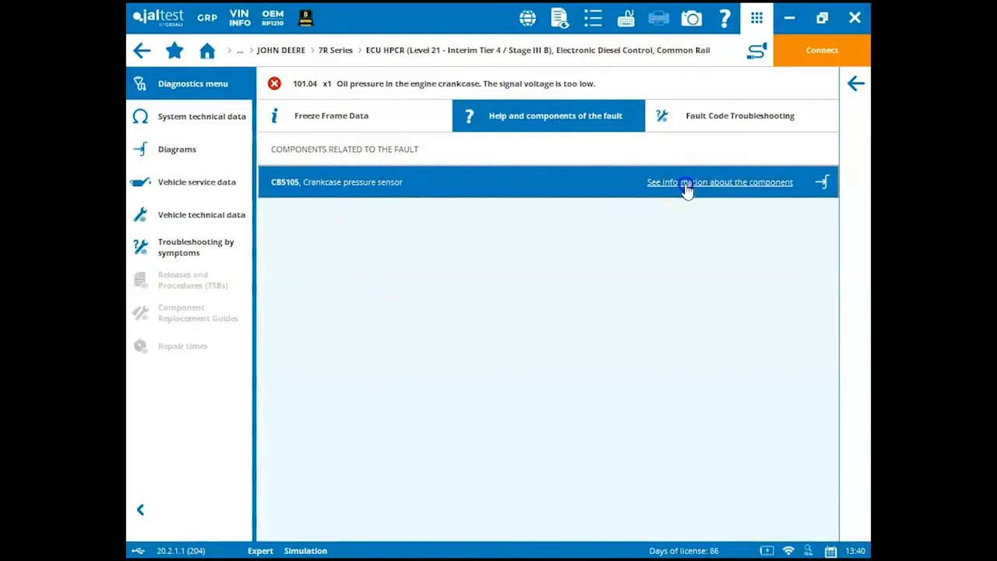
Read the CB5105 sensor's location, pinout and wiring checks, then close the component information.
{"action": "left_click", "coordinate": [720, 181]}
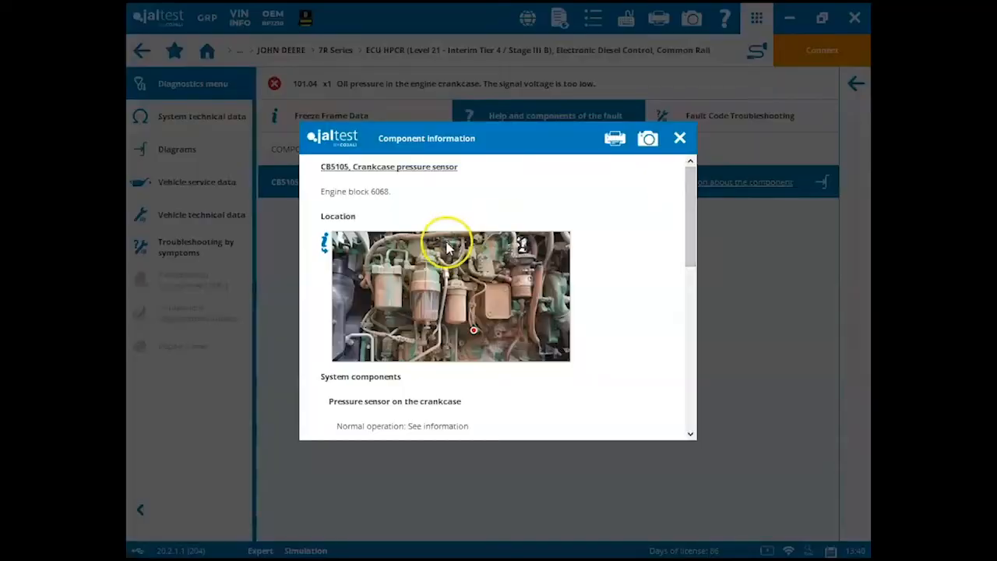
{"action": "scroll", "scroll_direction": "down", "scroll_amount": 3}
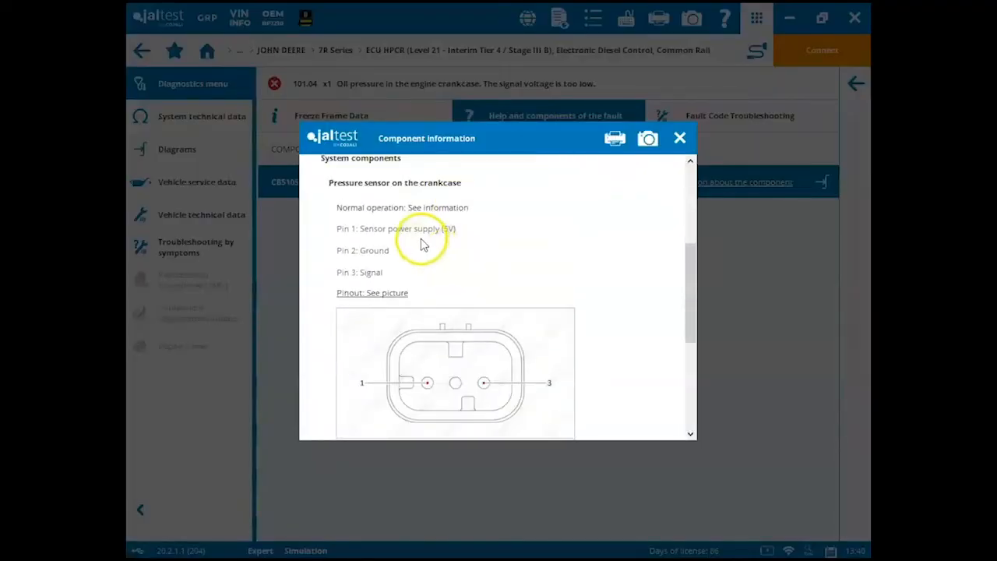
{"action": "scroll", "scroll_direction": "down", "scroll_amount": 3}
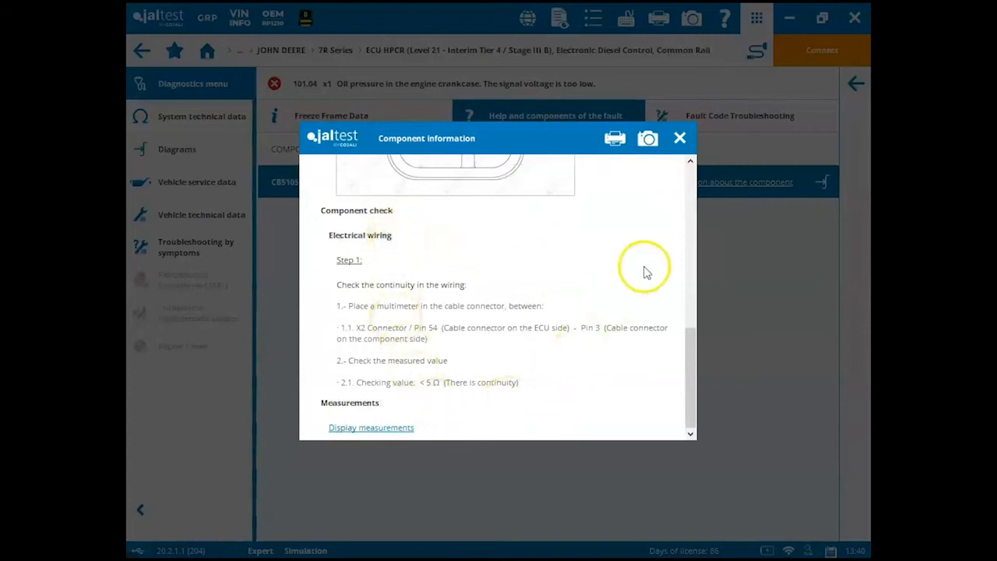
{"action": "left_click", "coordinate": [679, 137]}
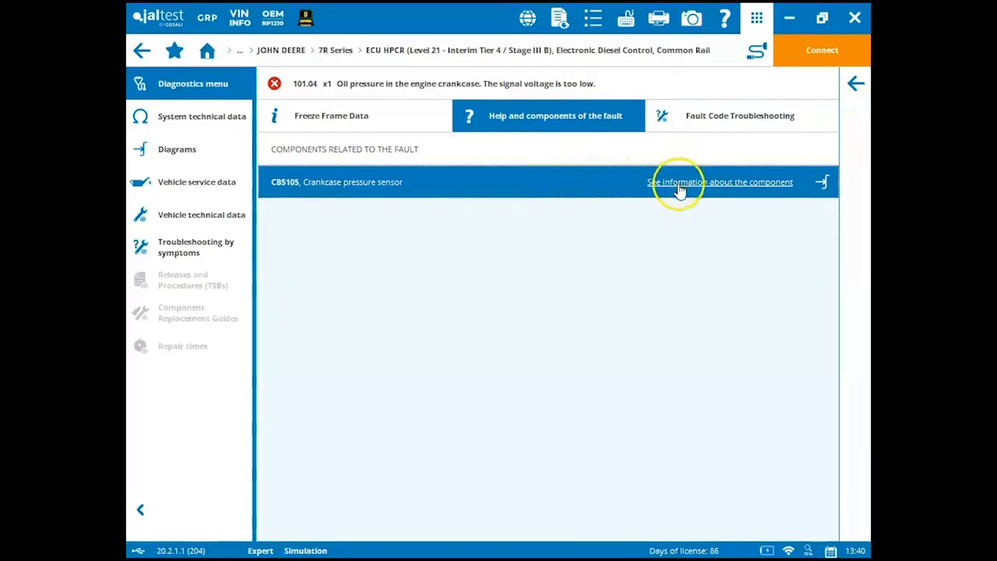
{"action": "left_click", "coordinate": [178, 149]}
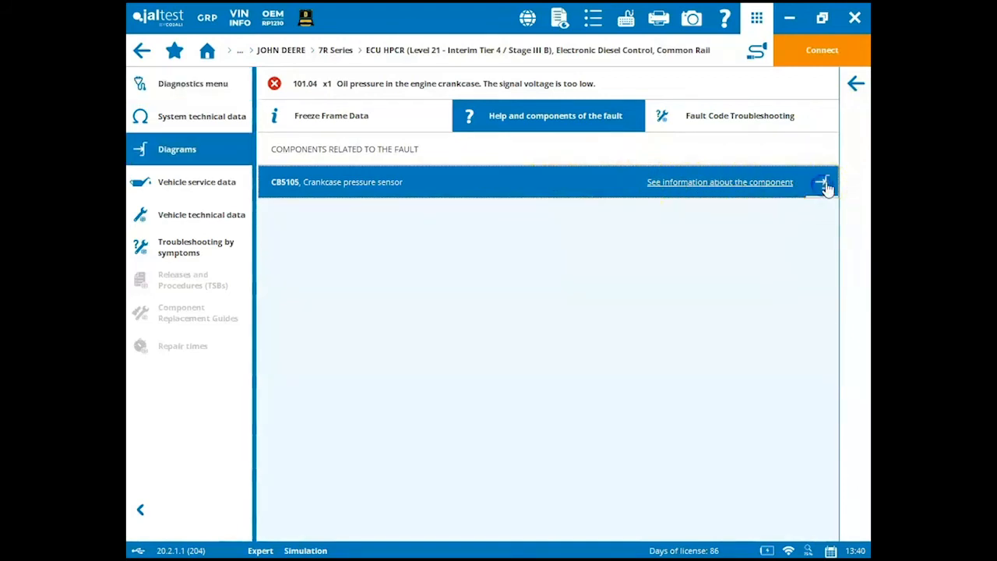
View the CB5105 wiring diagram, highlight the sensor's link to the engine control unit and zoom out.
{"action": "left_click", "coordinate": [822, 180]}
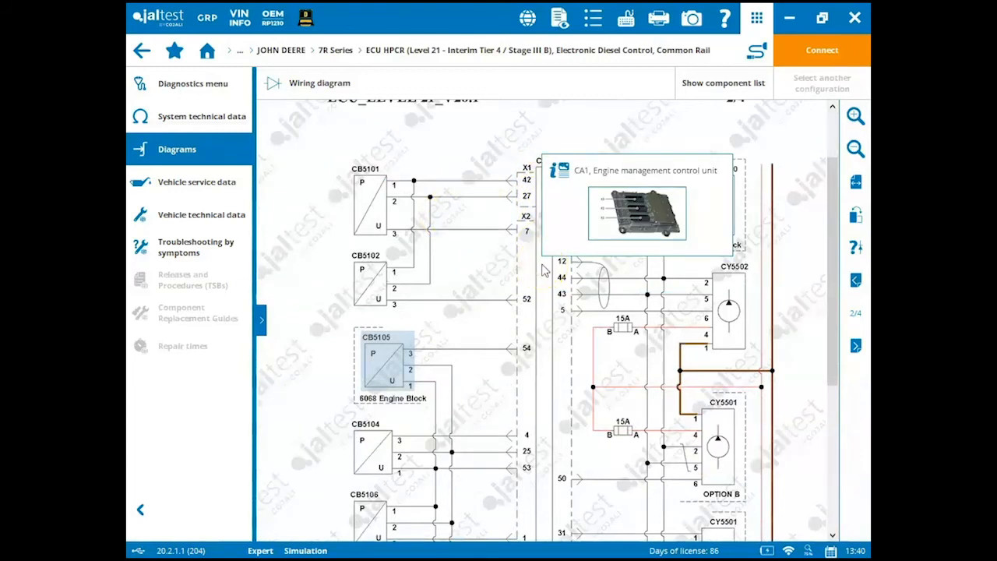
{"action": "scroll", "scroll_direction": "down", "scroll_amount": 3}
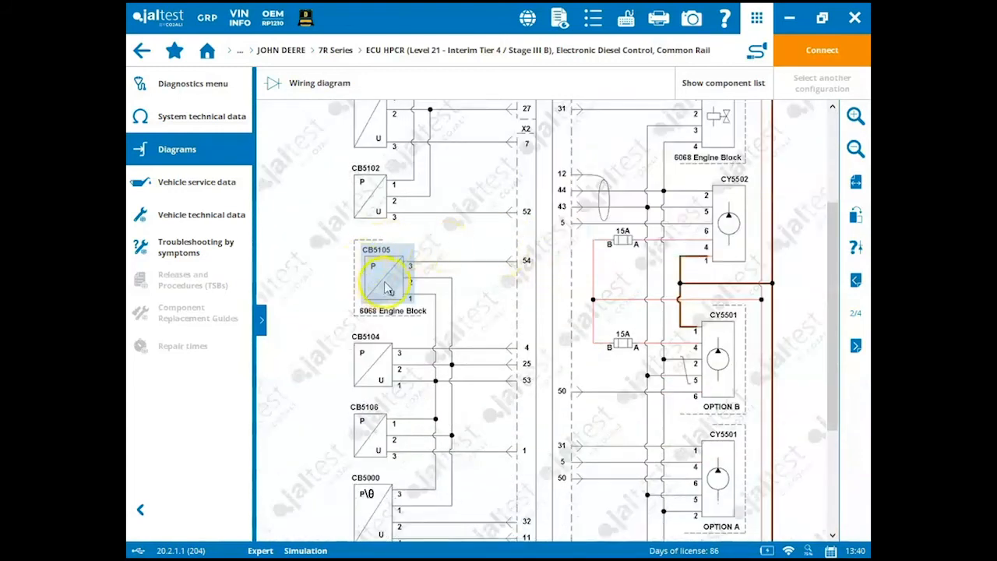
{"action": "left_click", "coordinate": [387, 268]}
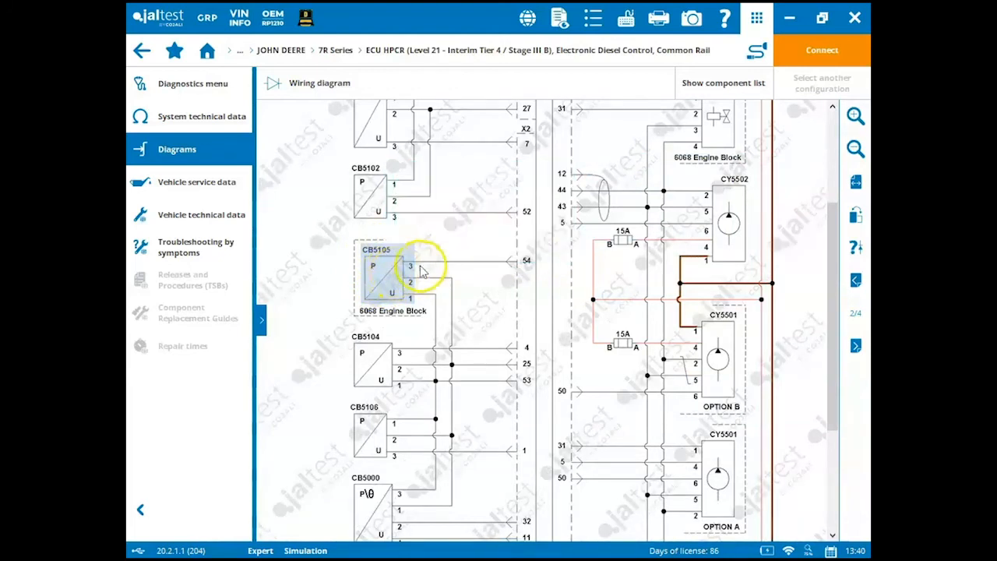
{"action": "mouse_move", "coordinate": [545, 262]}
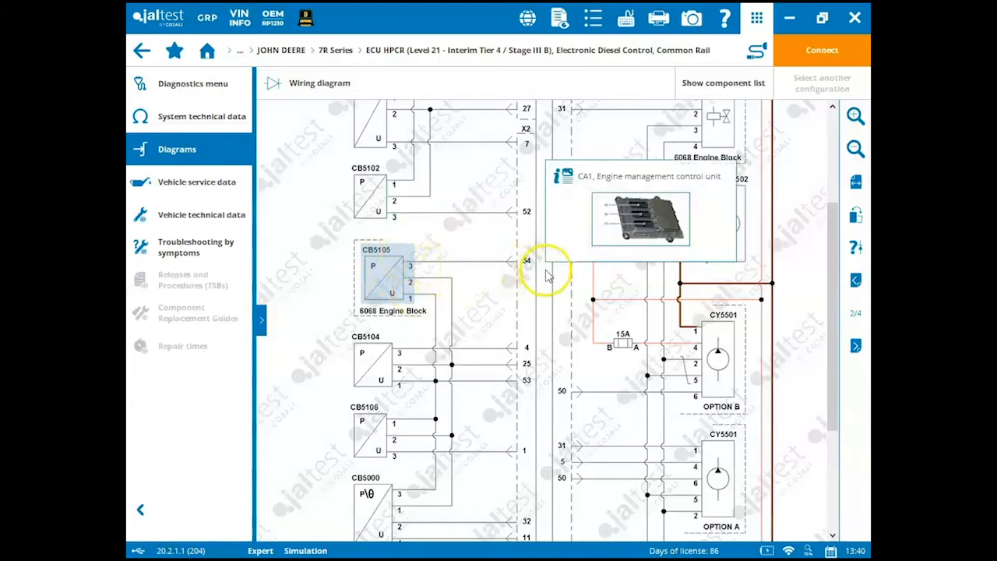
{"action": "mouse_move", "coordinate": [386, 277]}
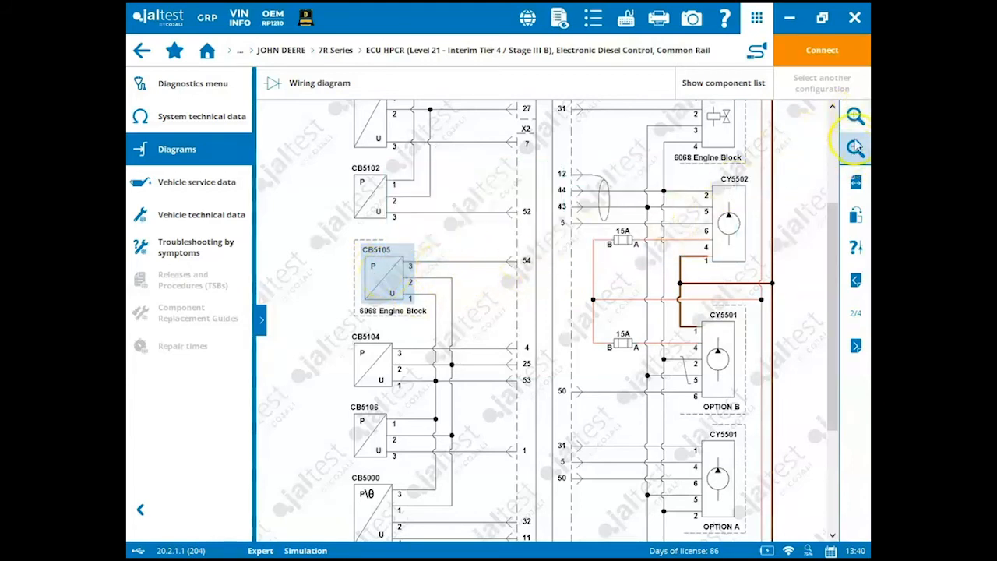
{"action": "left_click", "coordinate": [853, 147]}
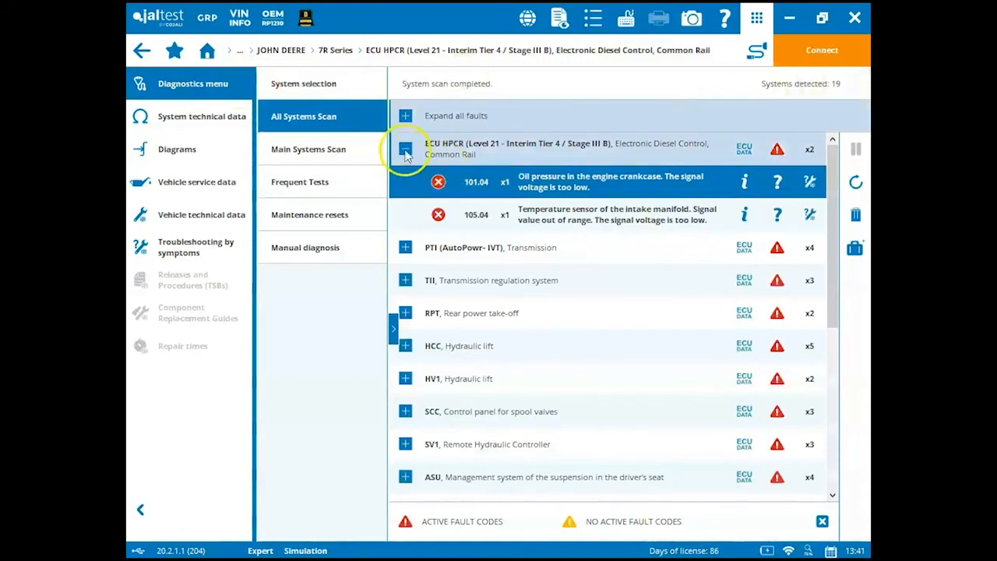
Collapse the ECU HPCR fault-code list in the All Systems Scan results.
{"action": "left_click", "coordinate": [405, 150]}
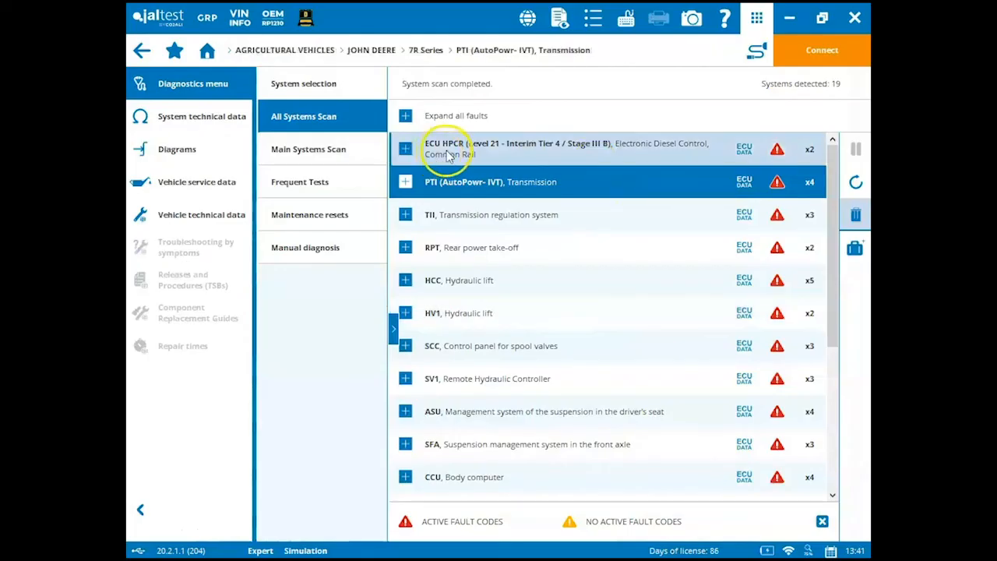
{"action": "left_click", "coordinate": [565, 148]}
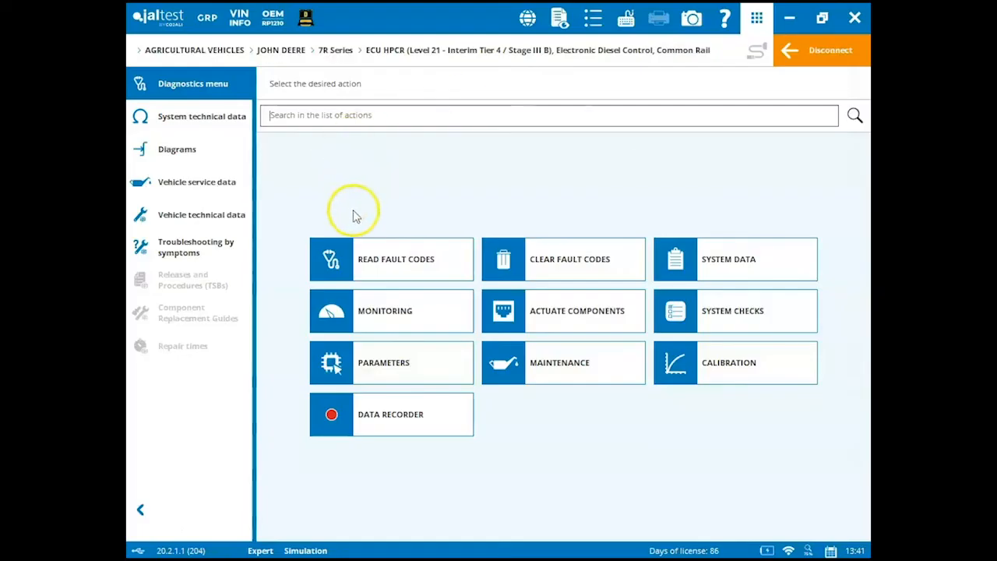
{"action": "mouse_move", "coordinate": [580, 268]}
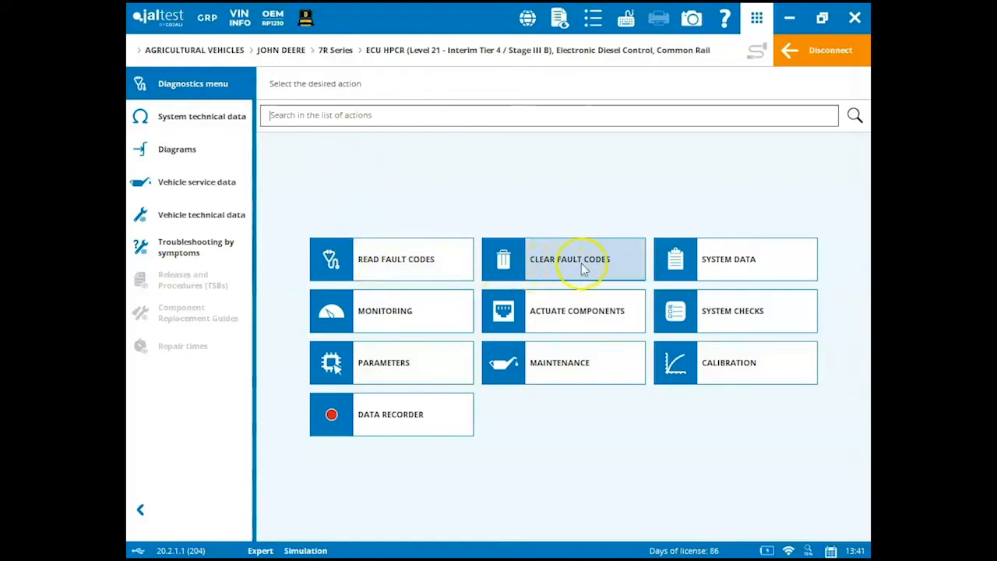
{"action": "mouse_move", "coordinate": [374, 310]}
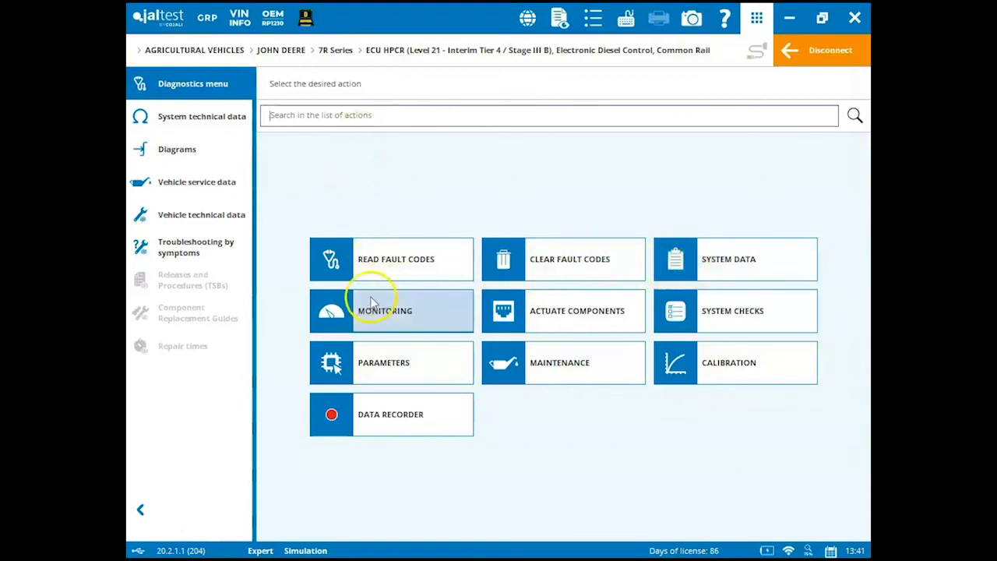
{"action": "mouse_move", "coordinate": [564, 310]}
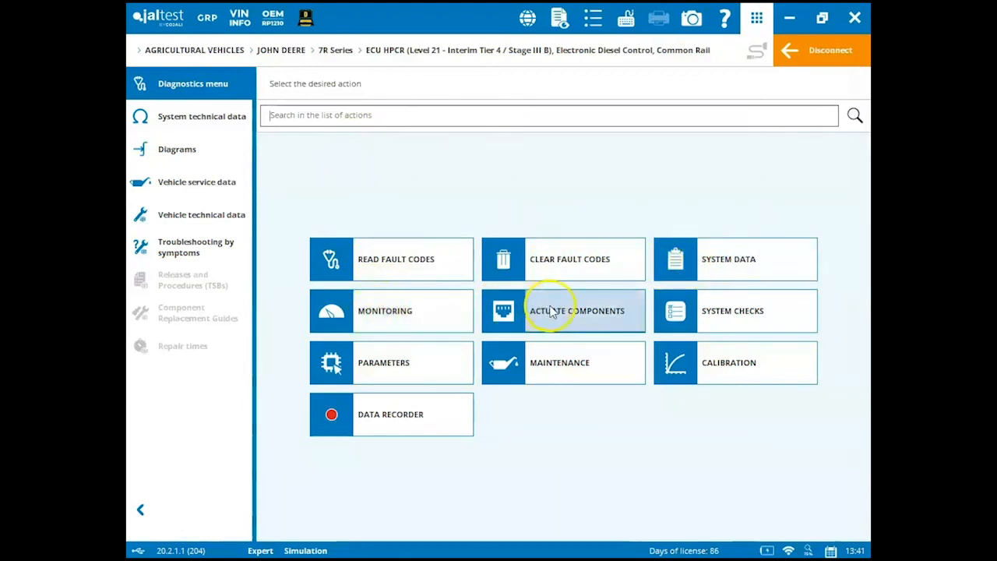
{"action": "mouse_move", "coordinate": [698, 322]}
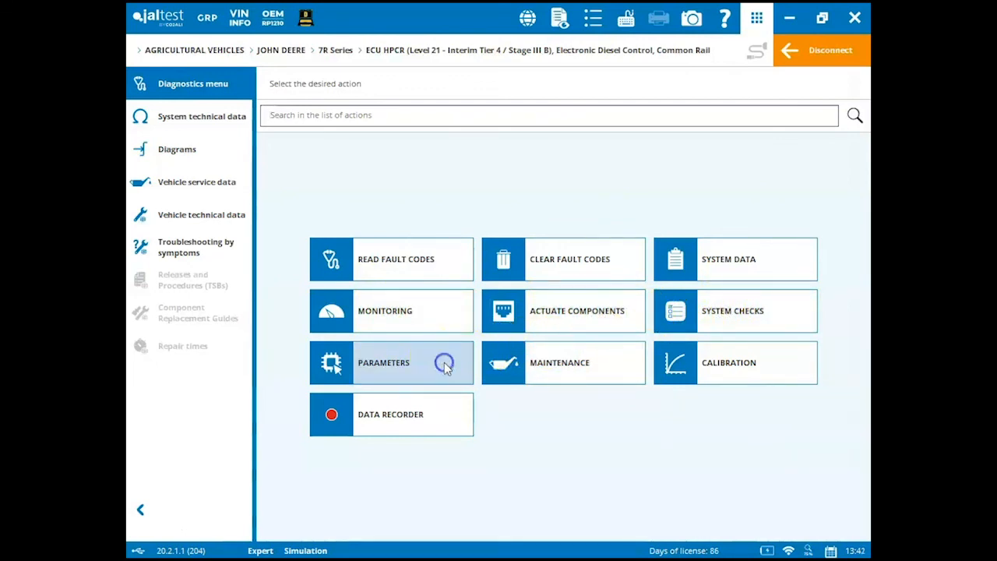
{"action": "left_click", "coordinate": [383, 362]}
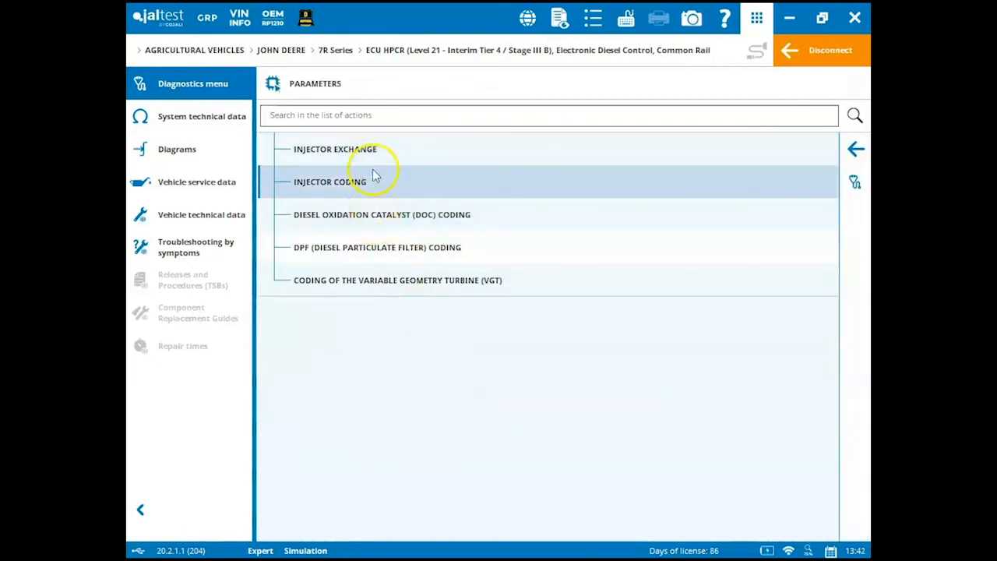
{"action": "mouse_move", "coordinate": [424, 247]}
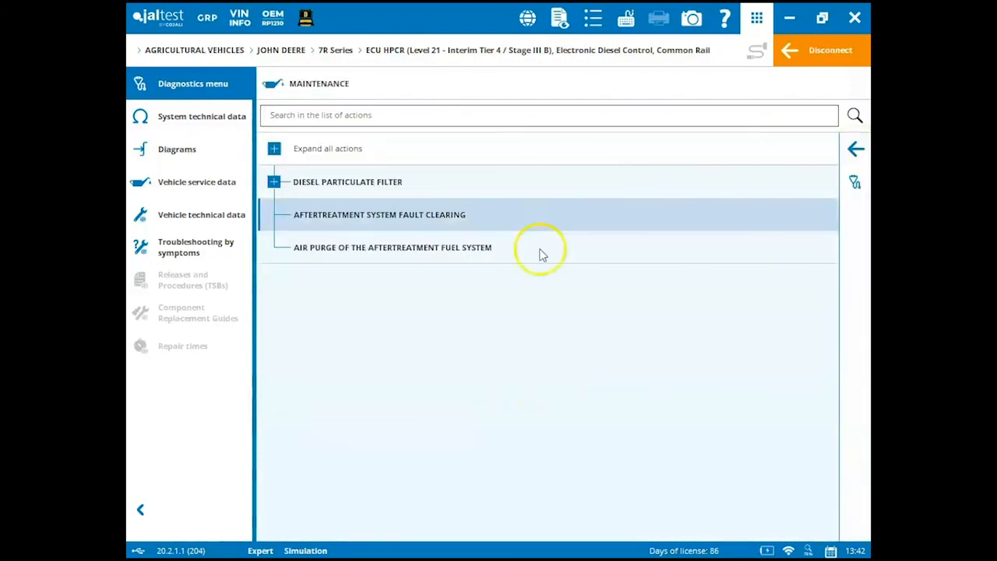
{"action": "mouse_move", "coordinate": [274, 148]}
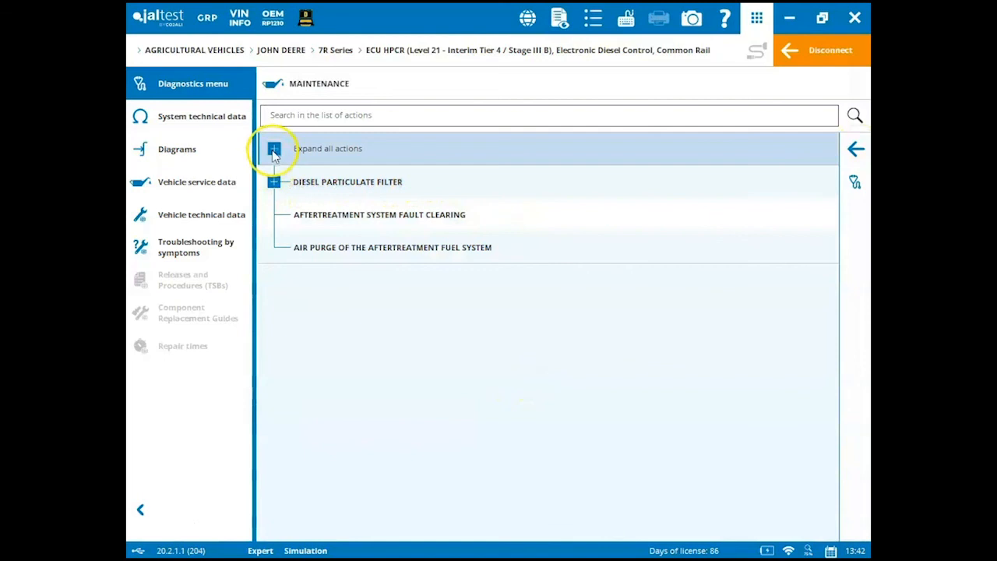
{"action": "left_click", "coordinate": [274, 148]}
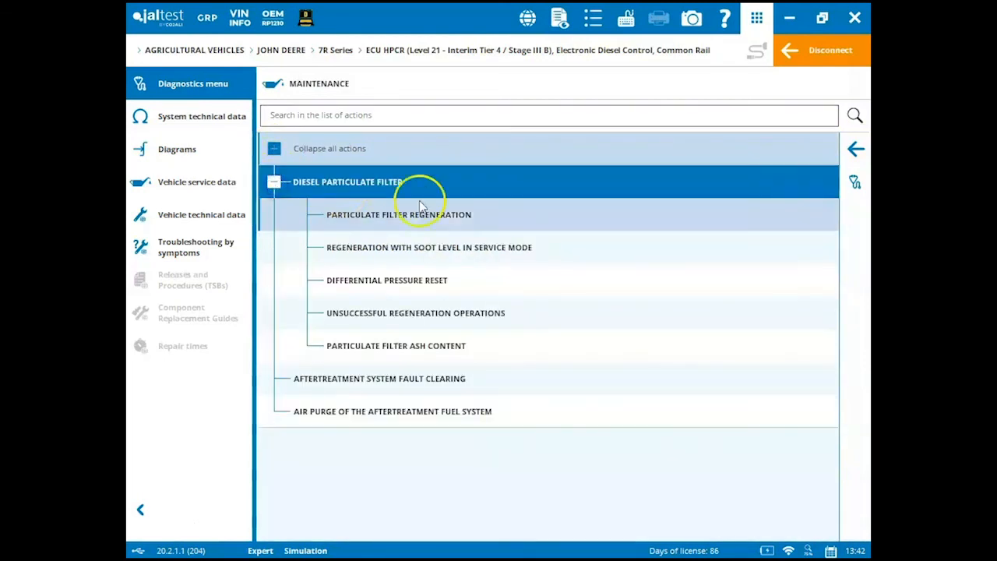
{"action": "left_click", "coordinate": [854, 148]}
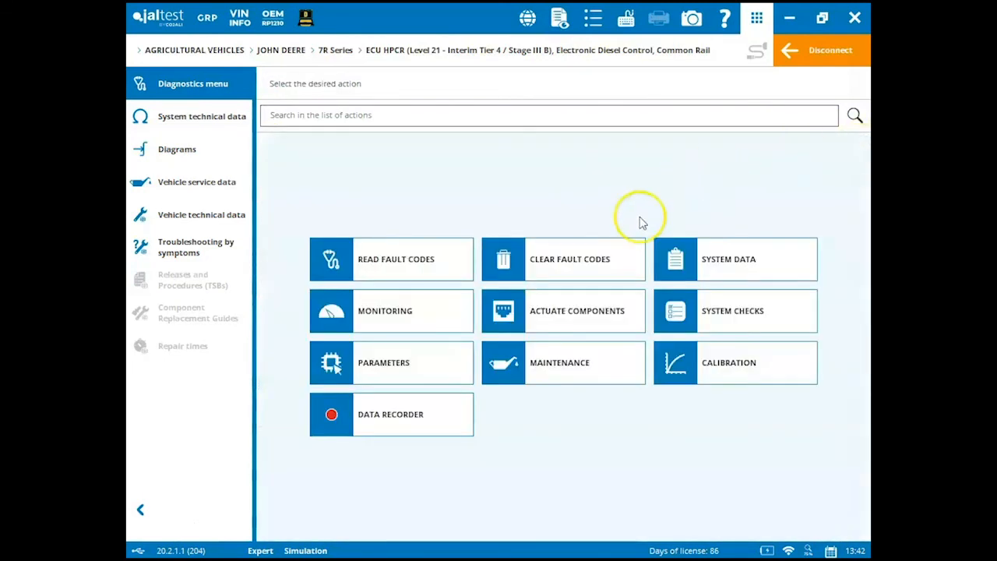